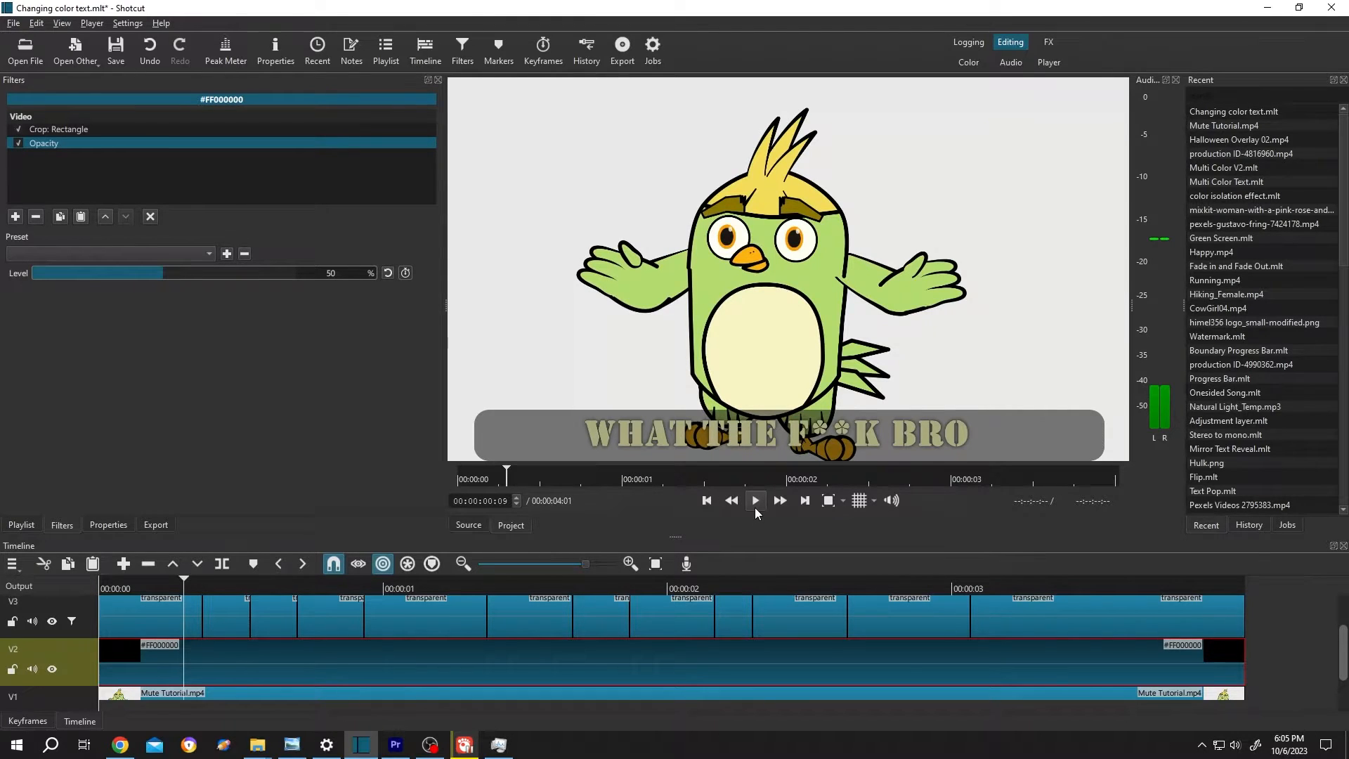
- Preview the finished video, then add a transparent colour clip spanning track V2
click(755, 500)
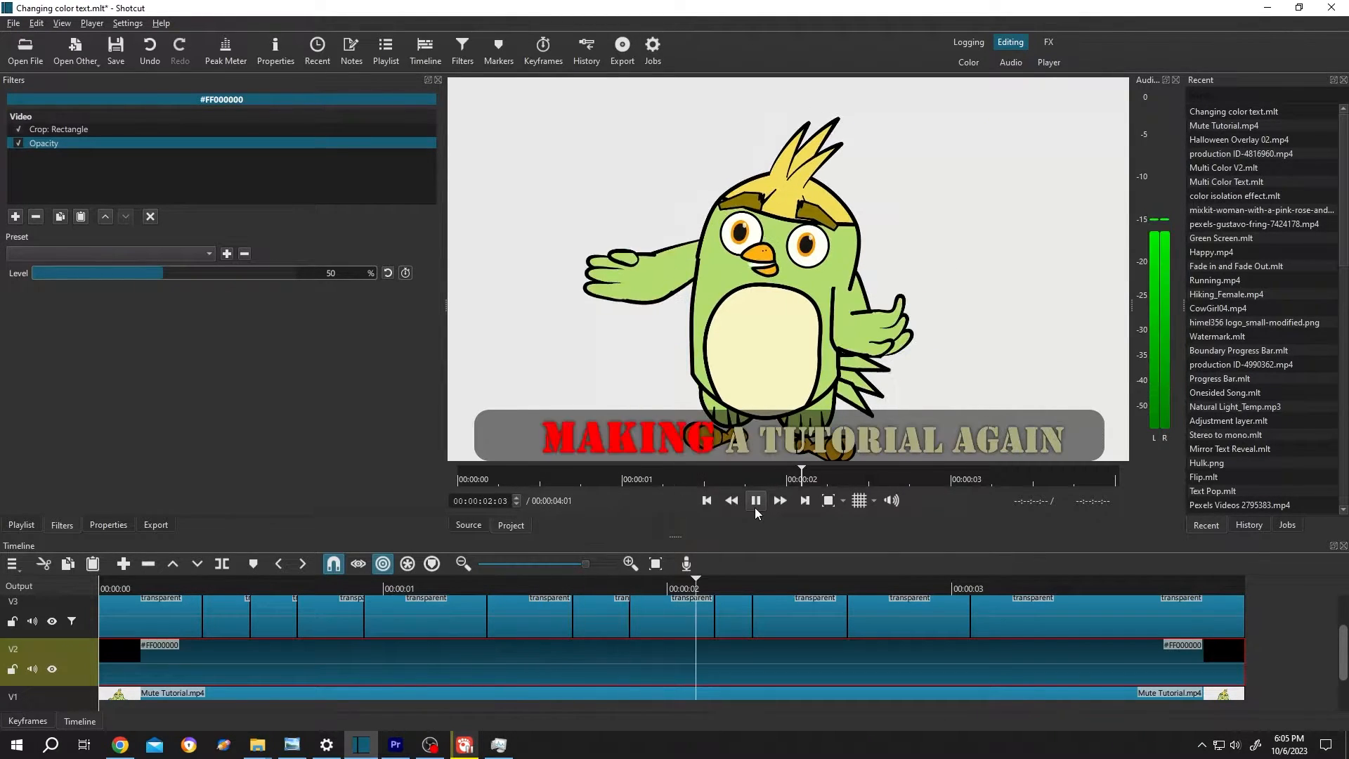
click(755, 500)
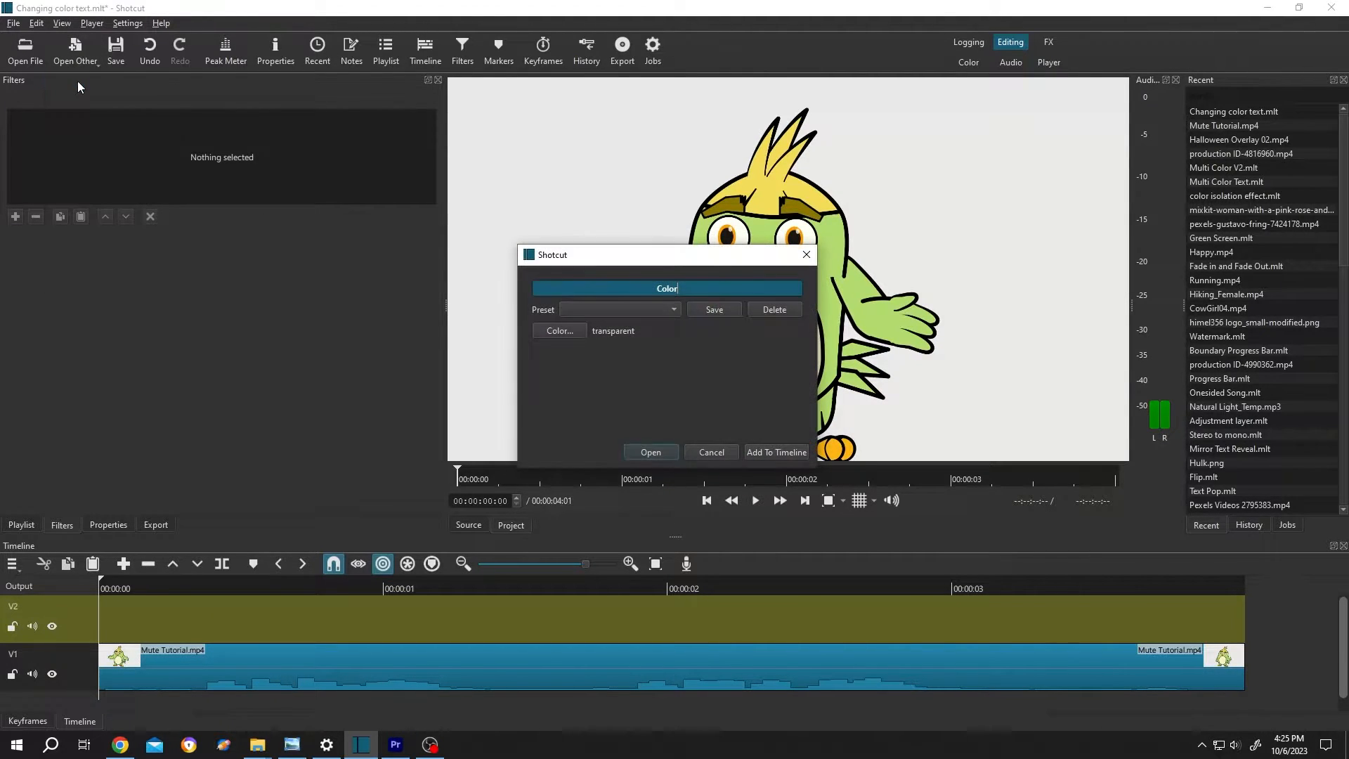
click(711, 452)
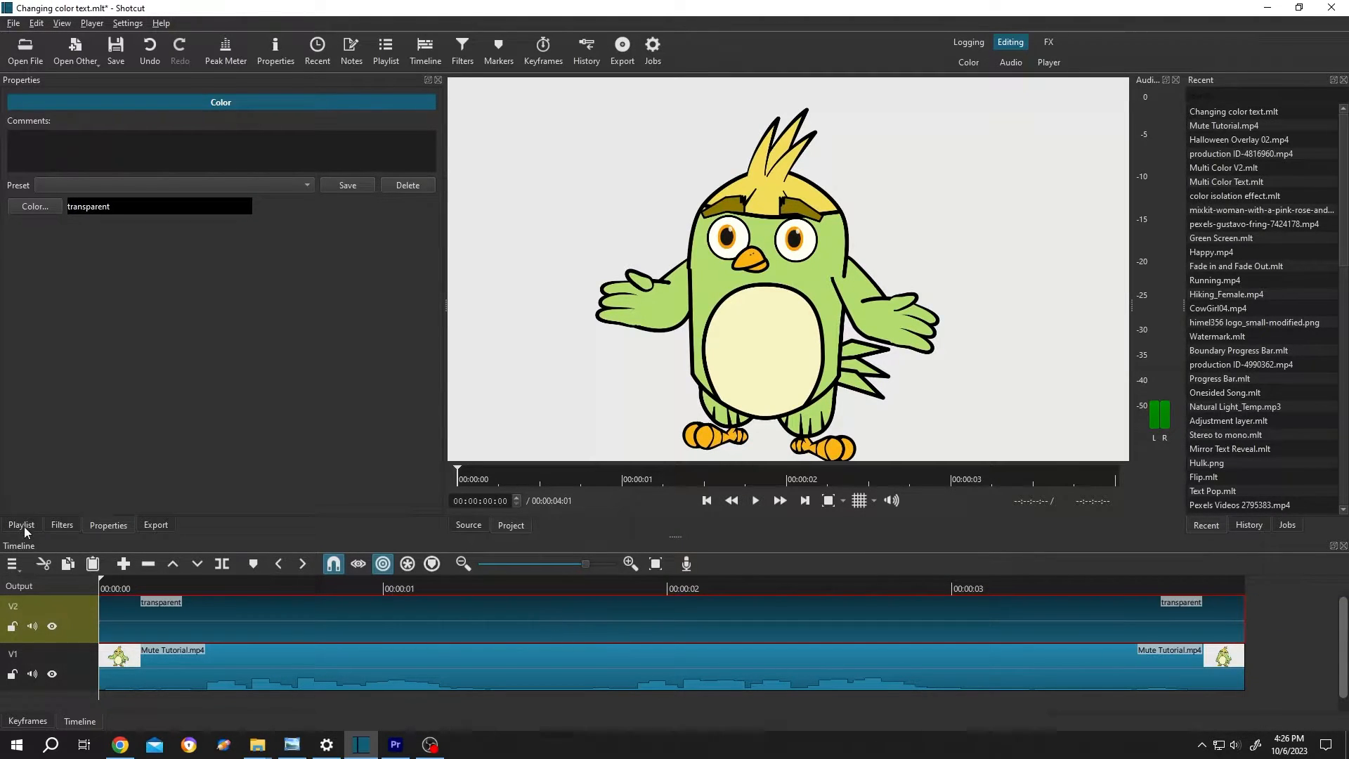
click(62, 525)
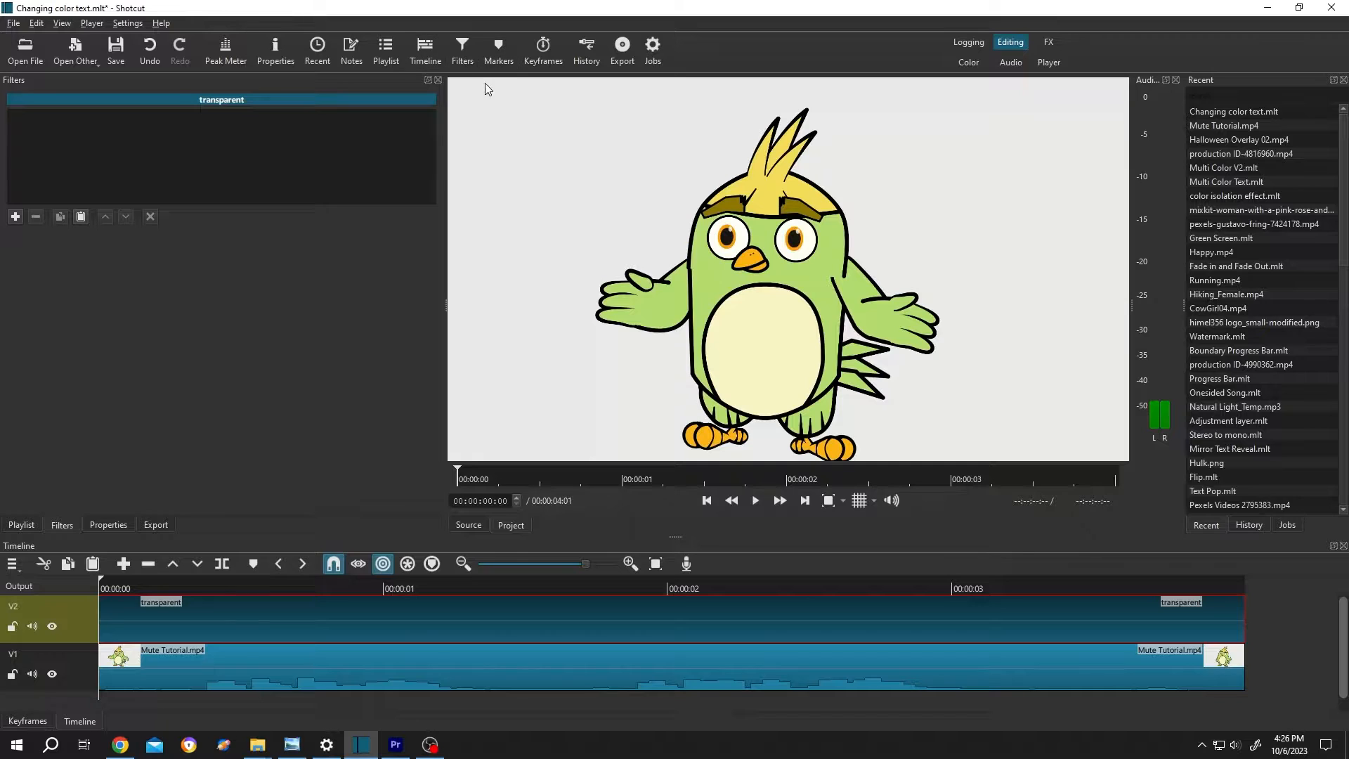
mouse_move(15, 216)
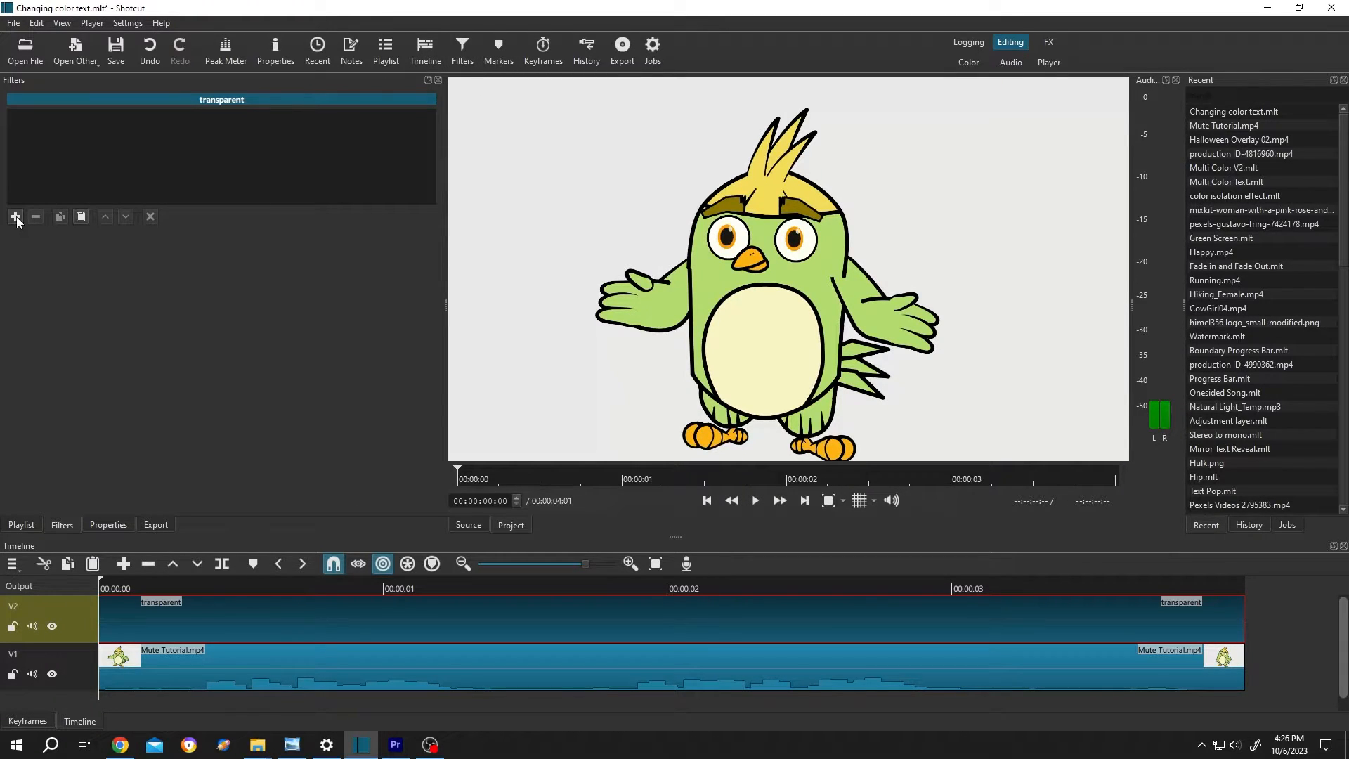
- Add a Text: Rich caption 'What The F**K BRO', centred and placed near the bottom
click(15, 216)
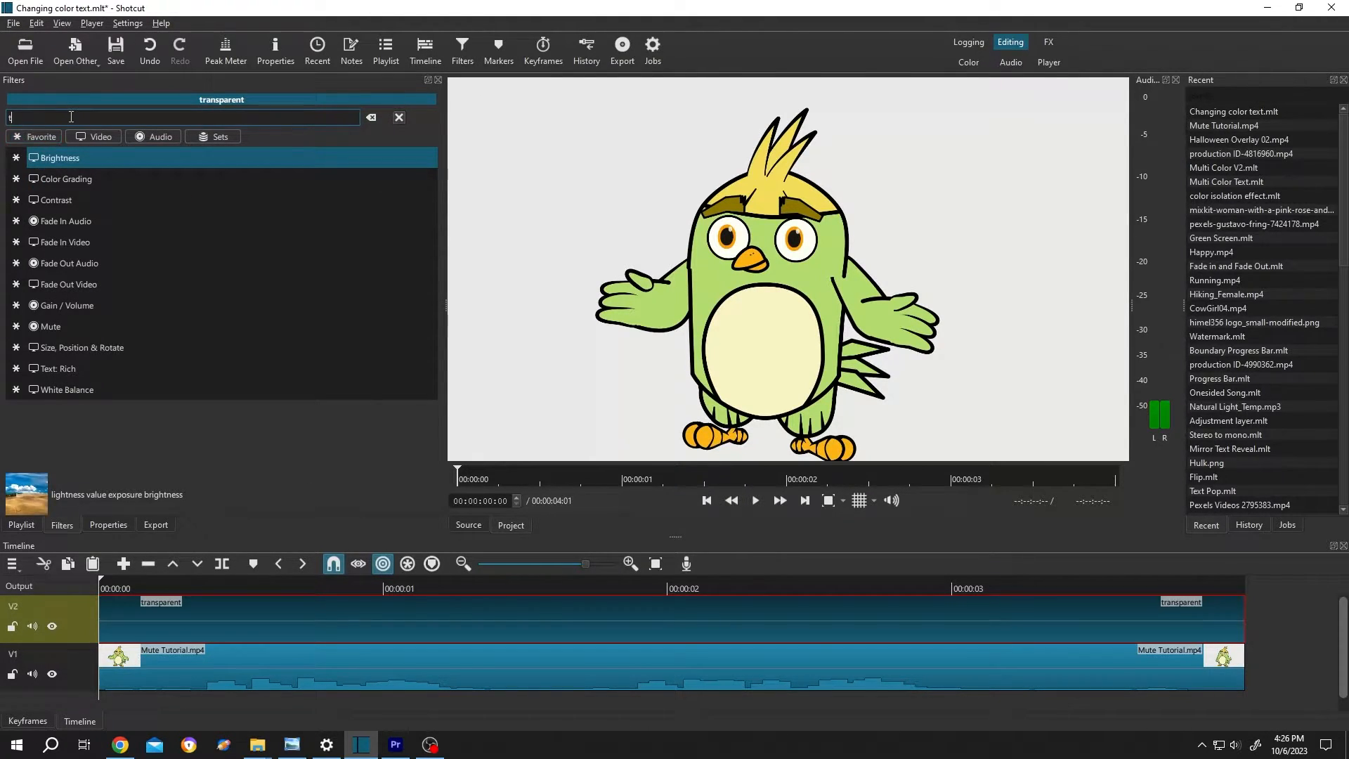
text(text)
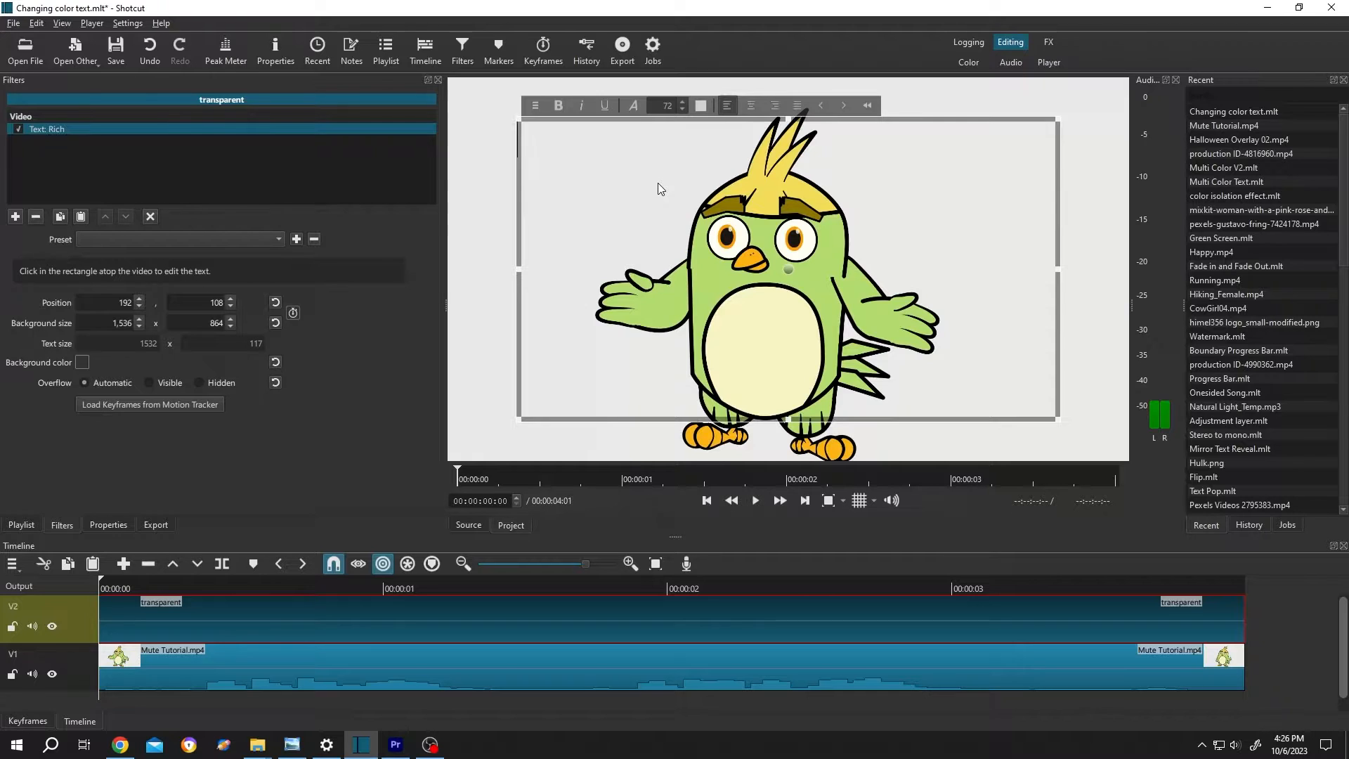
text(What The)
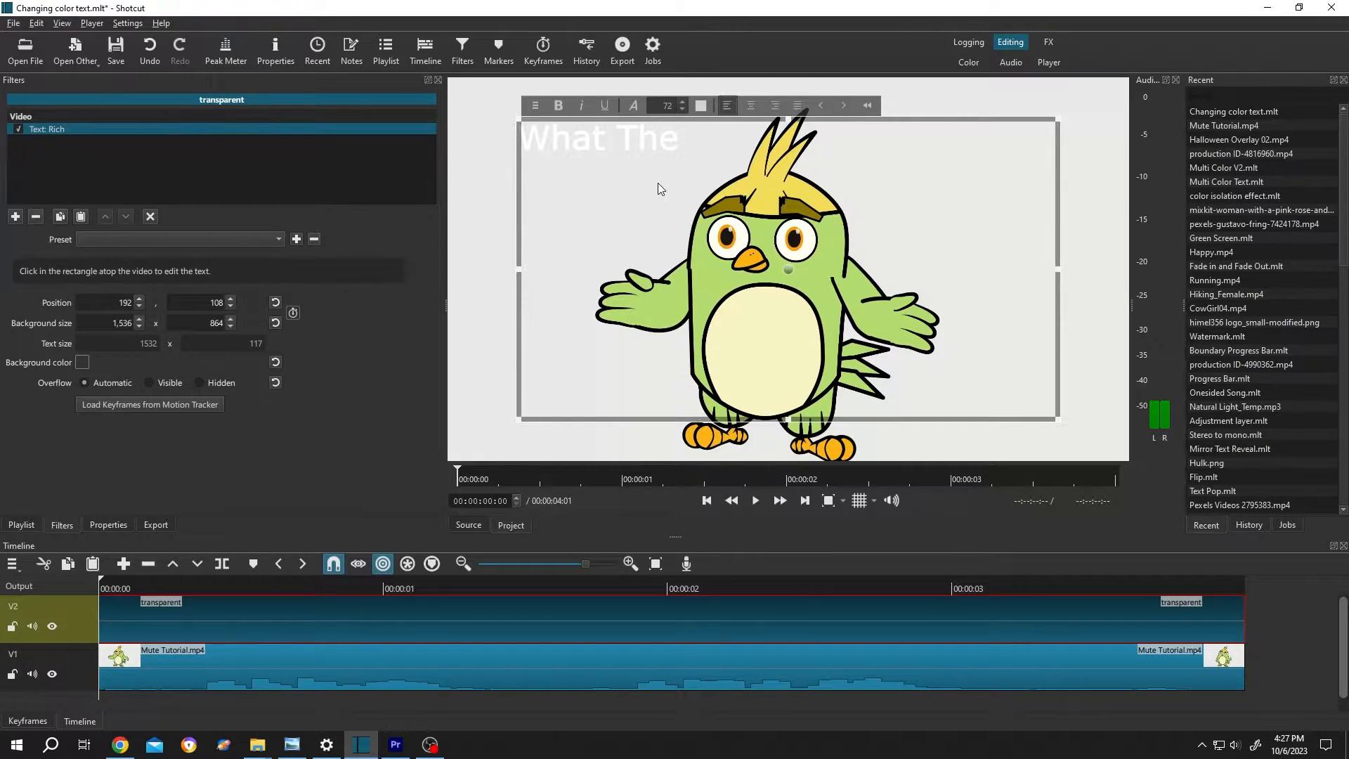
text(F**K BRO)
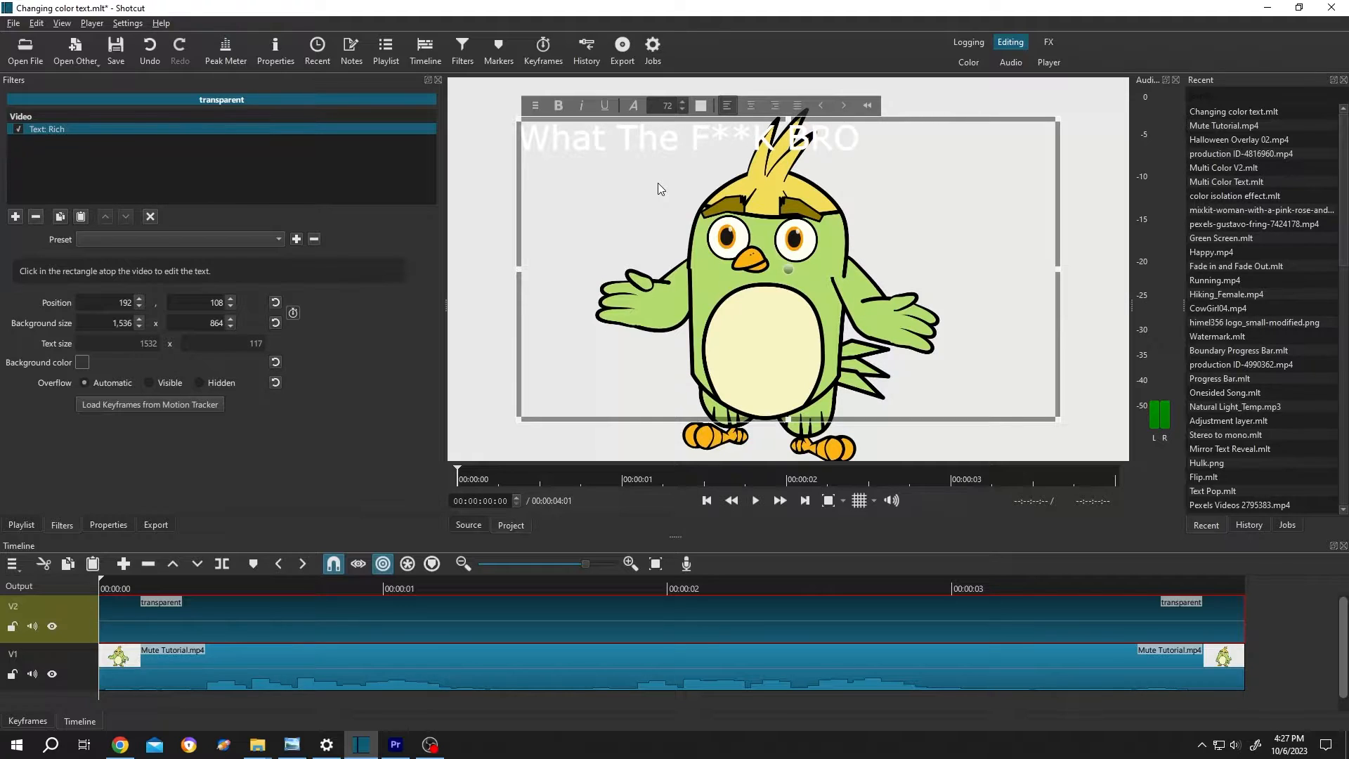
click(751, 105)
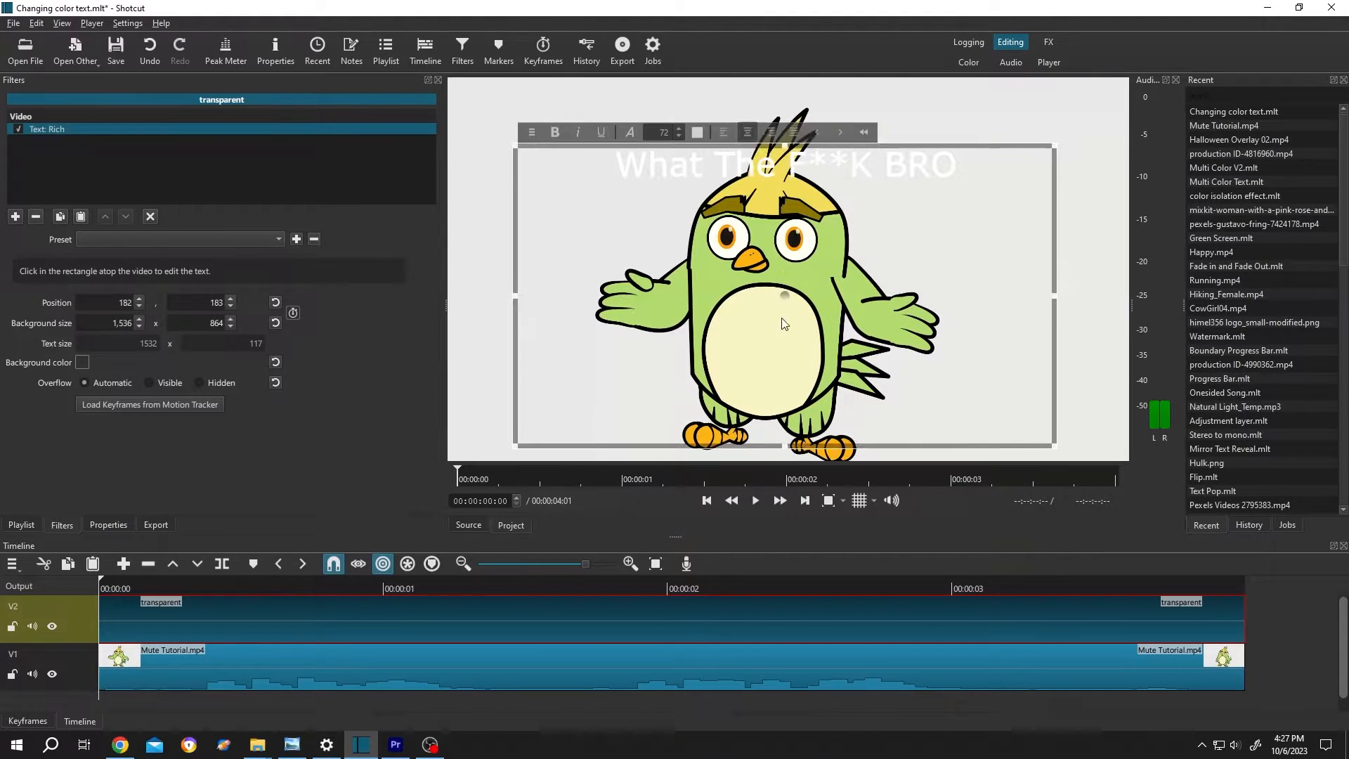
drag(782, 164, 782, 430)
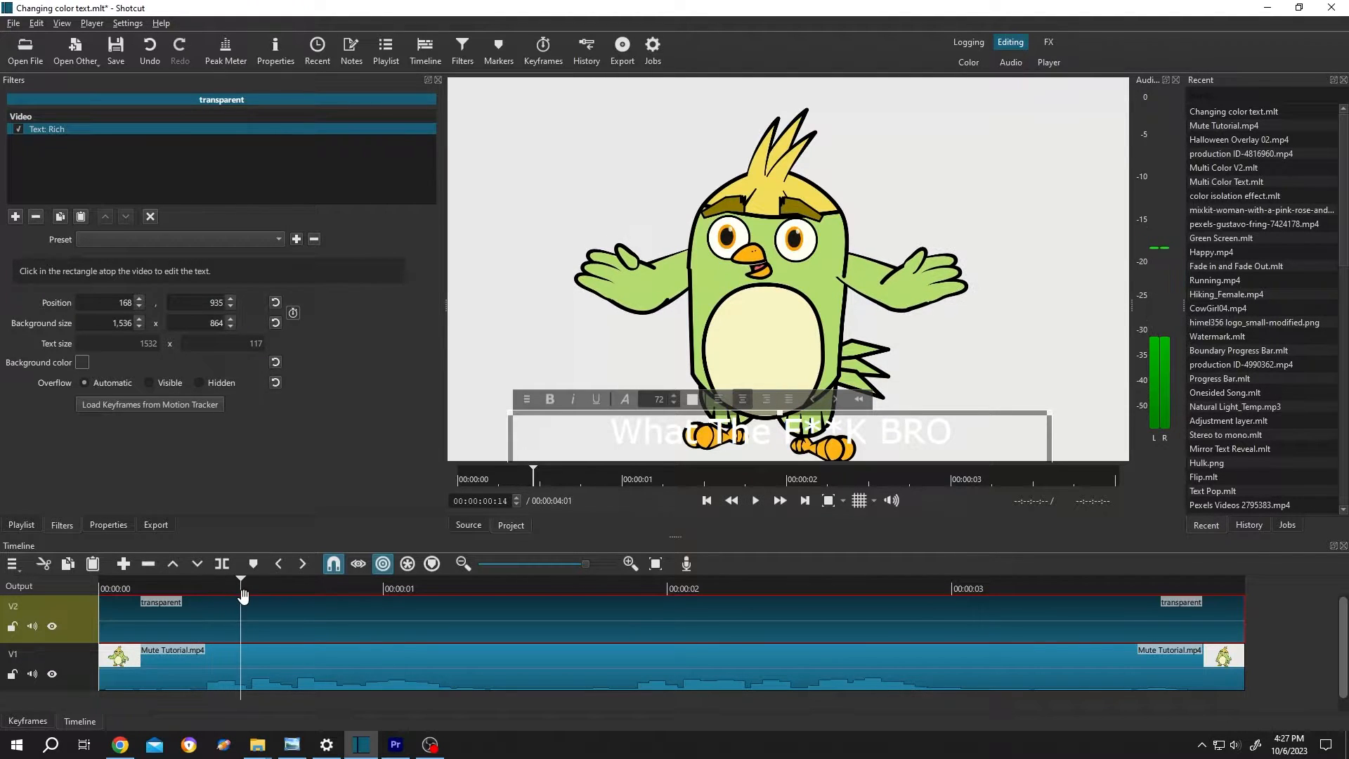
- Split the caption clip at the spoken word boundaries and select the 'What' piece
click(251, 588)
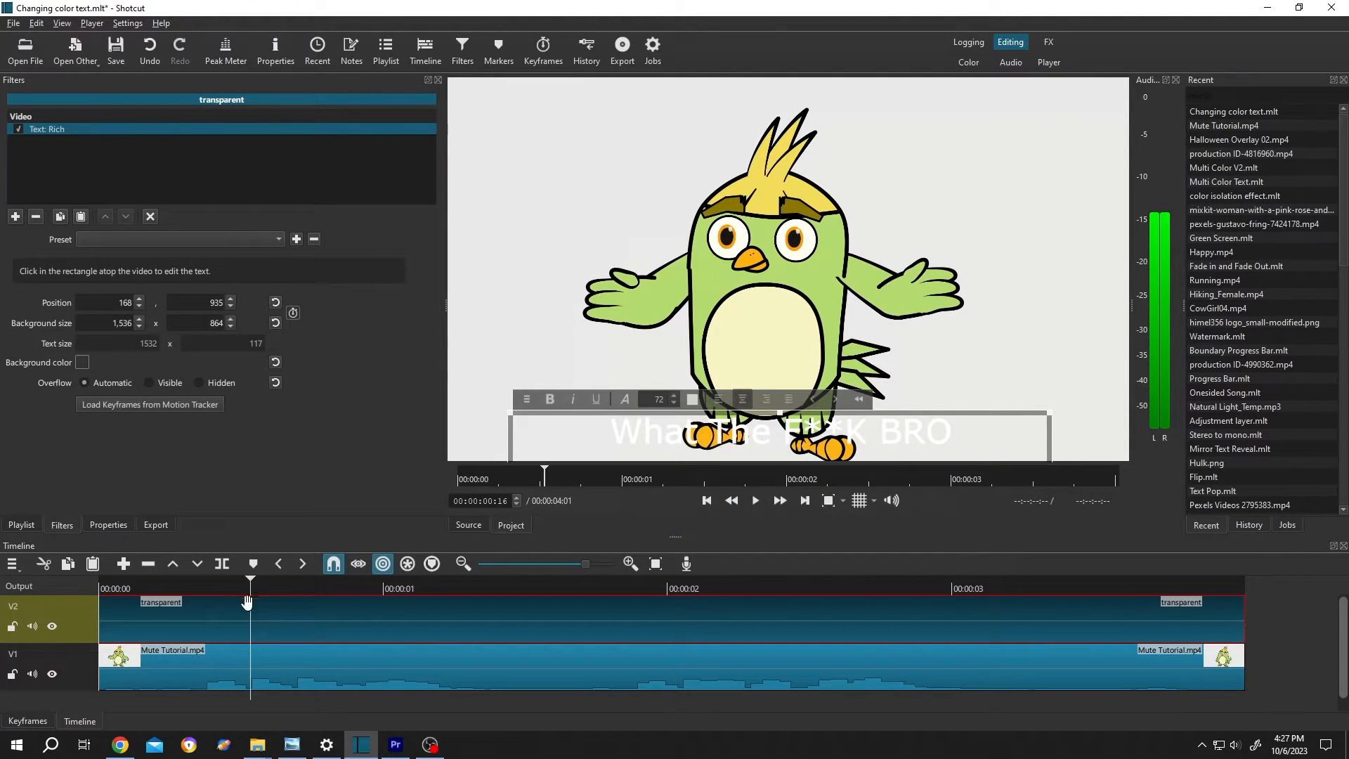
mouse_move(251, 580)
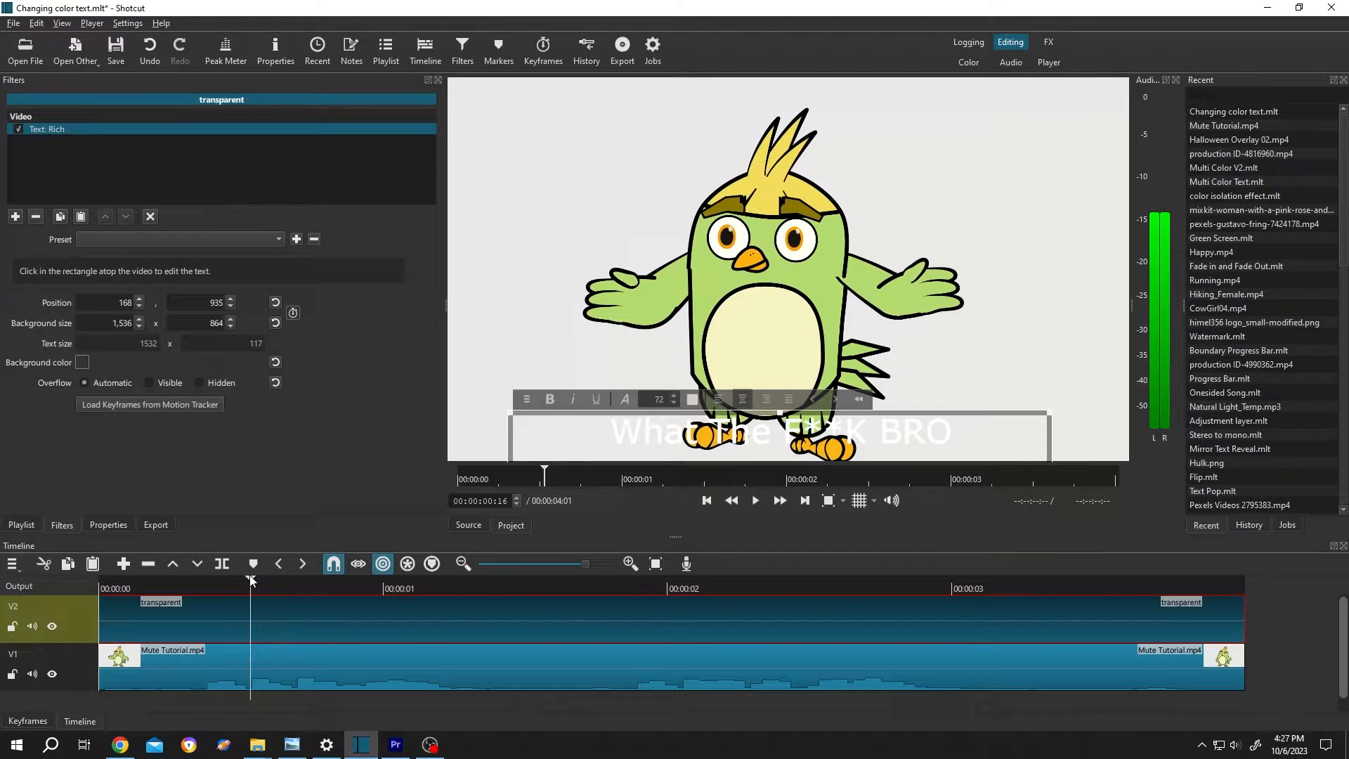
click(202, 589)
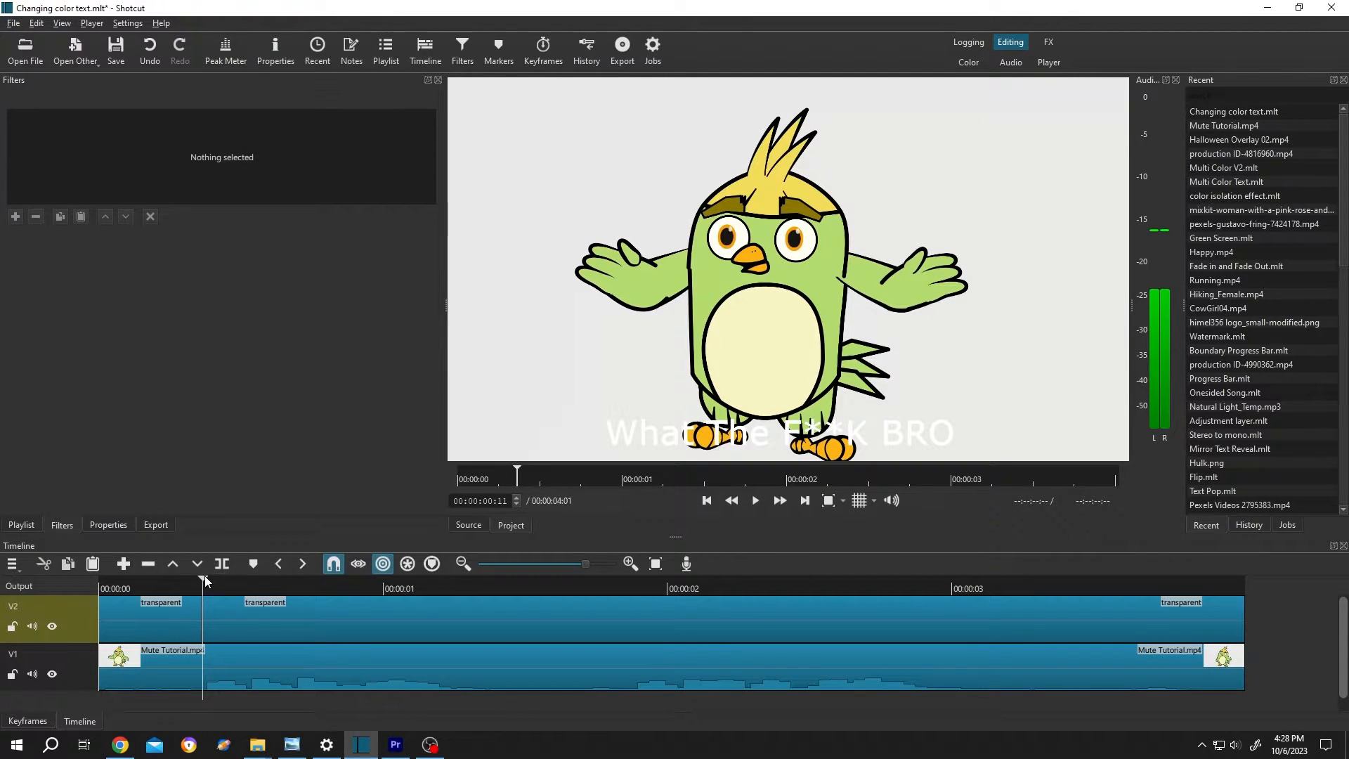
click(222, 588)
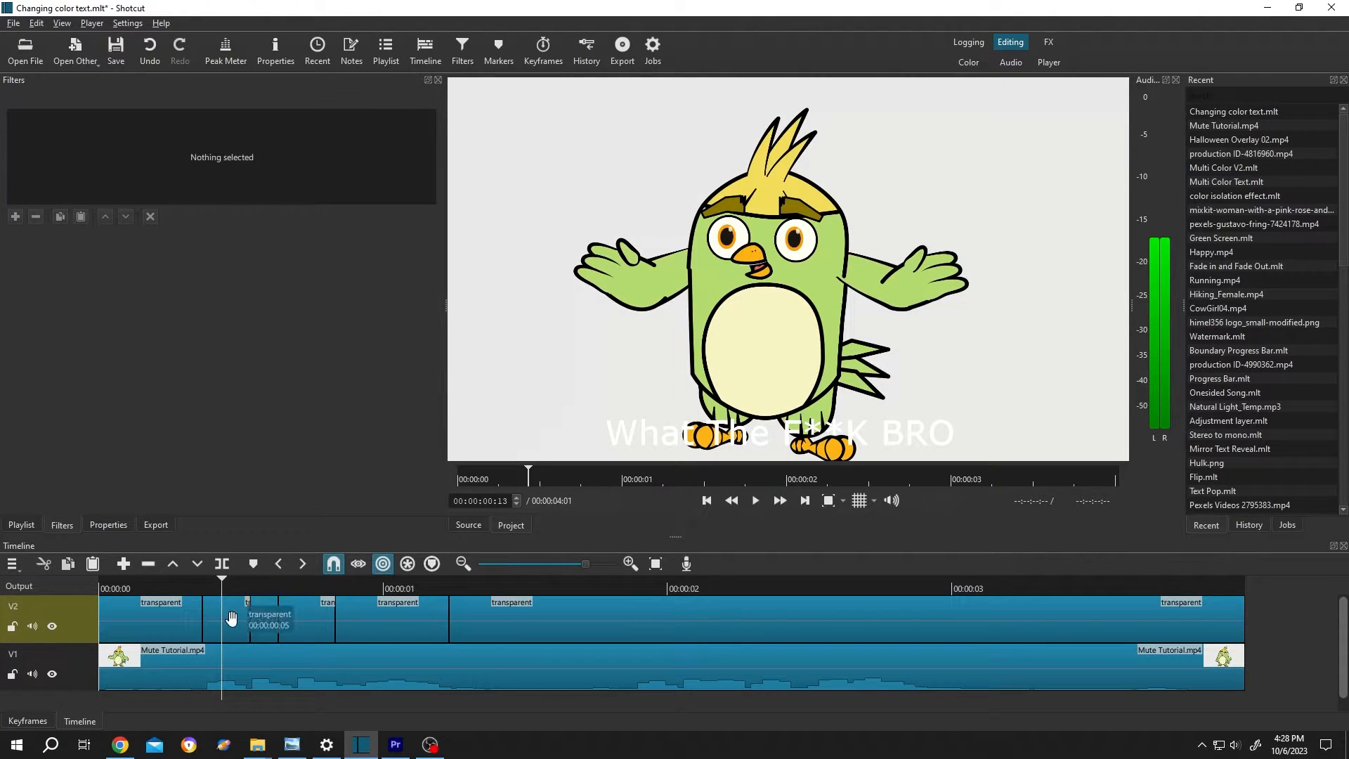
click(232, 618)
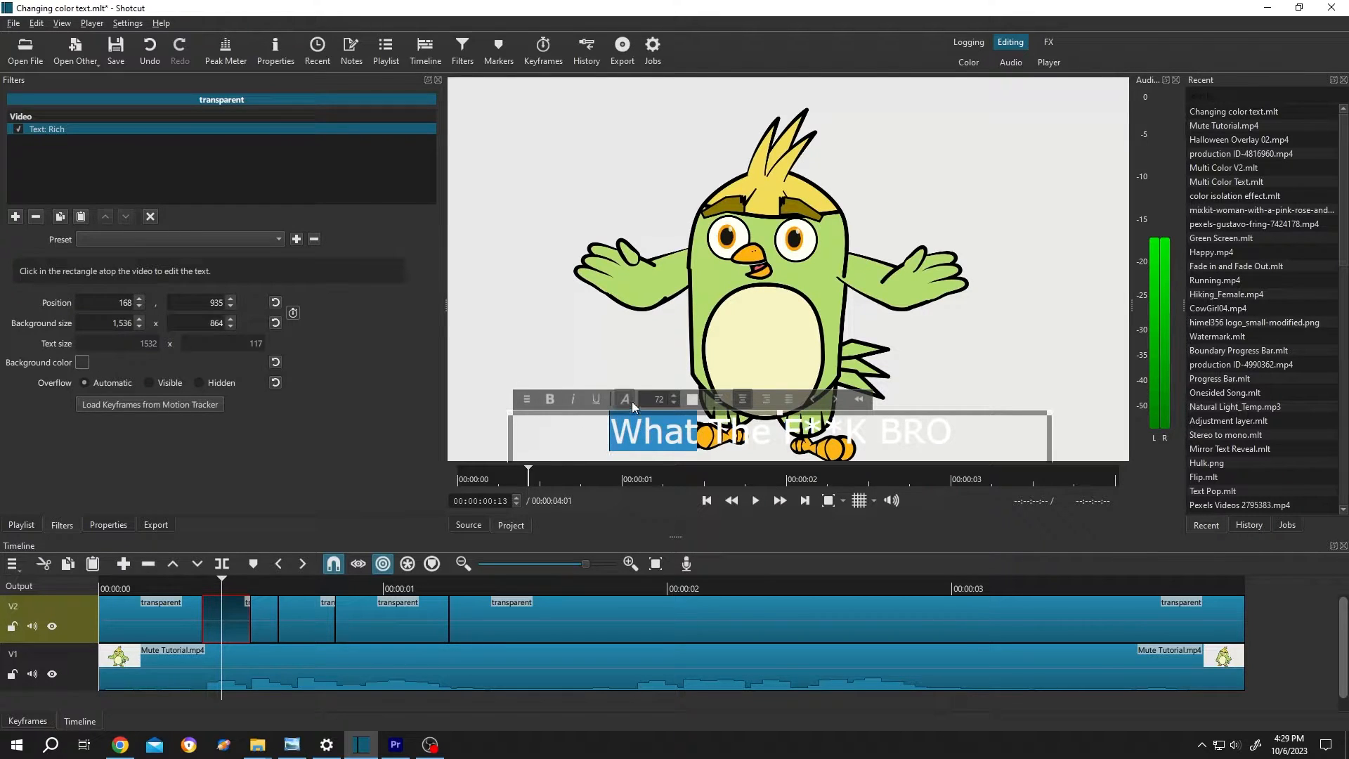
- Give the word 'What' a bolder typeface, larger size and pink colour
click(624, 399)
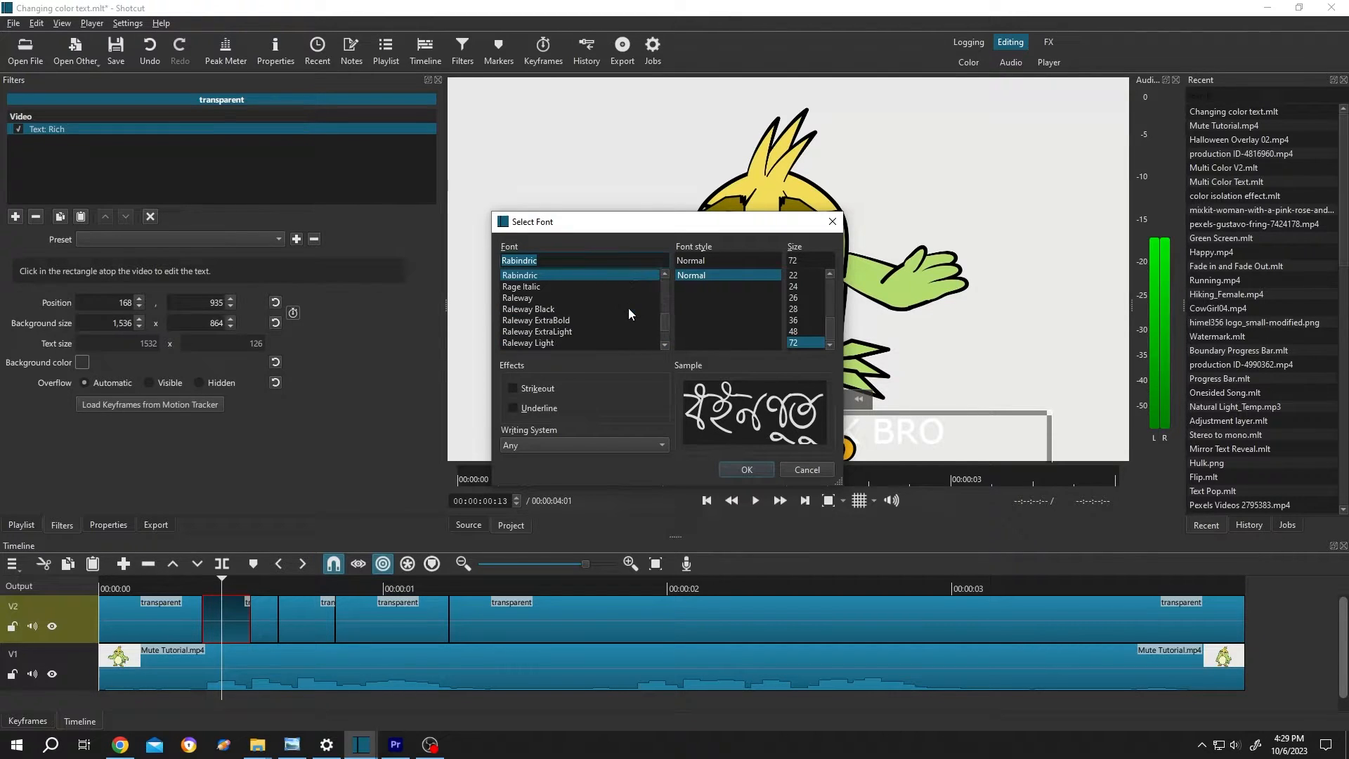
click(746, 470)
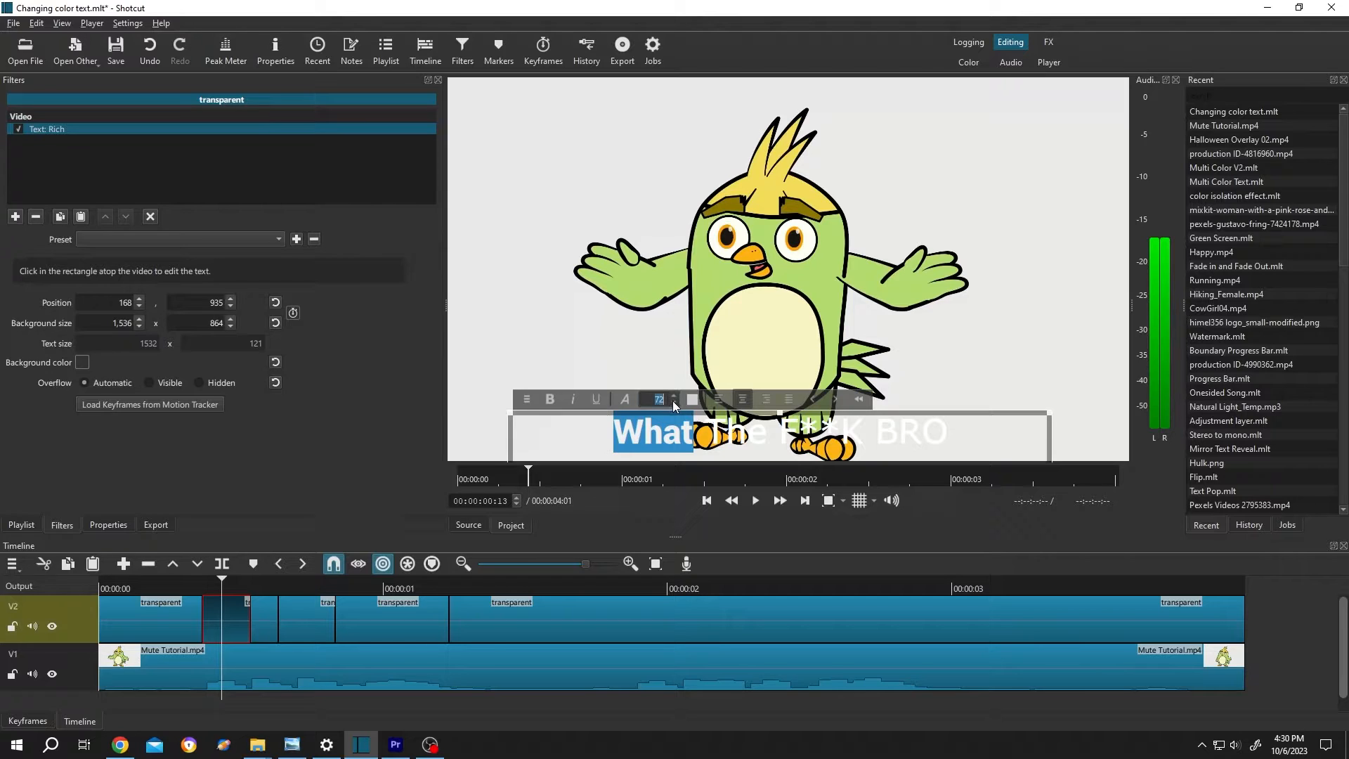
mouse_move(673, 399)
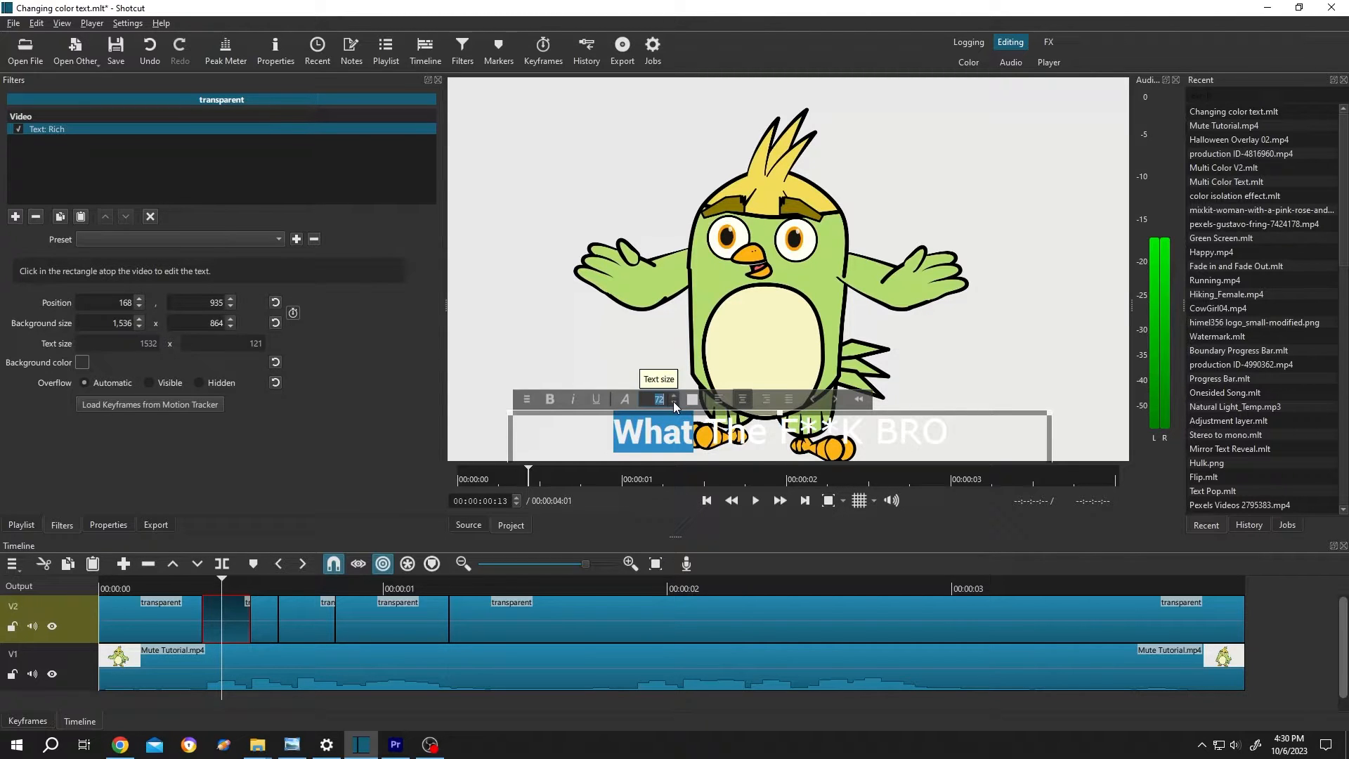
click(673, 396)
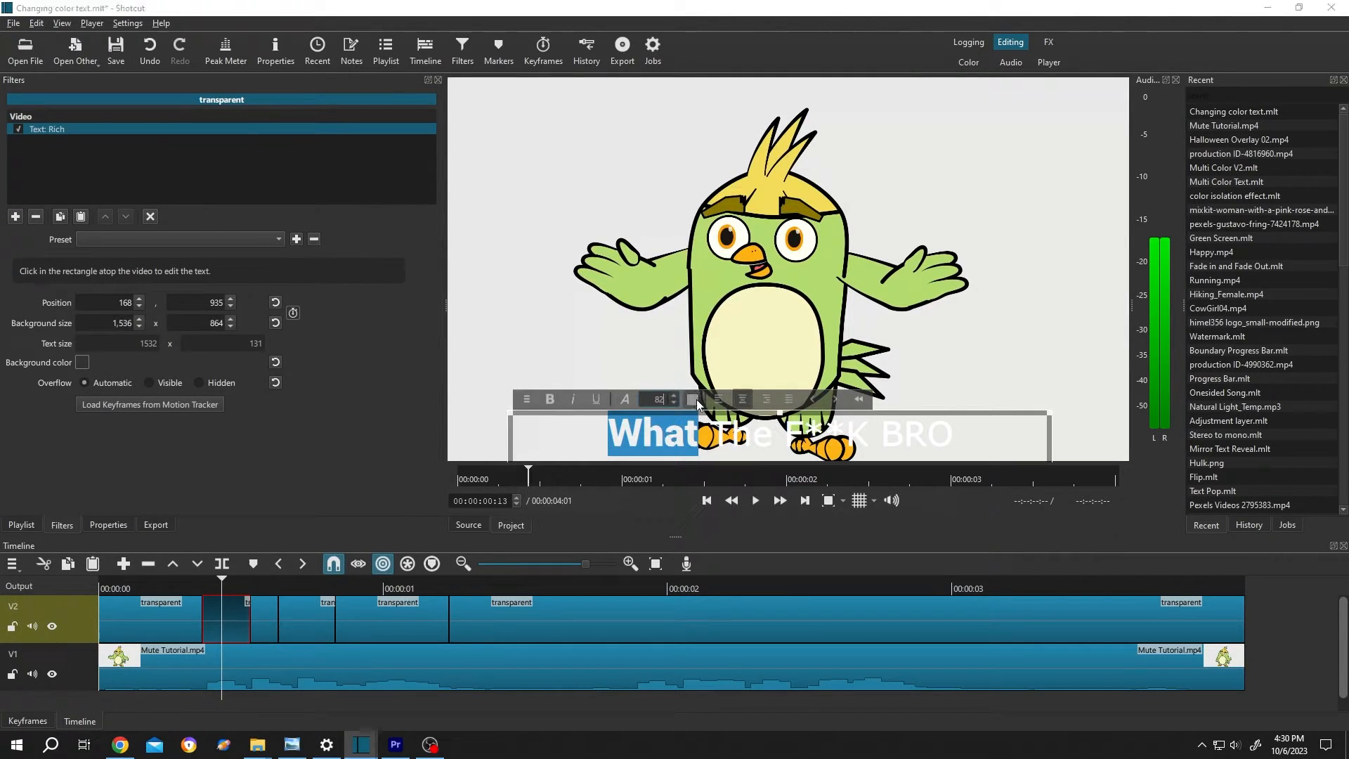
click(693, 399)
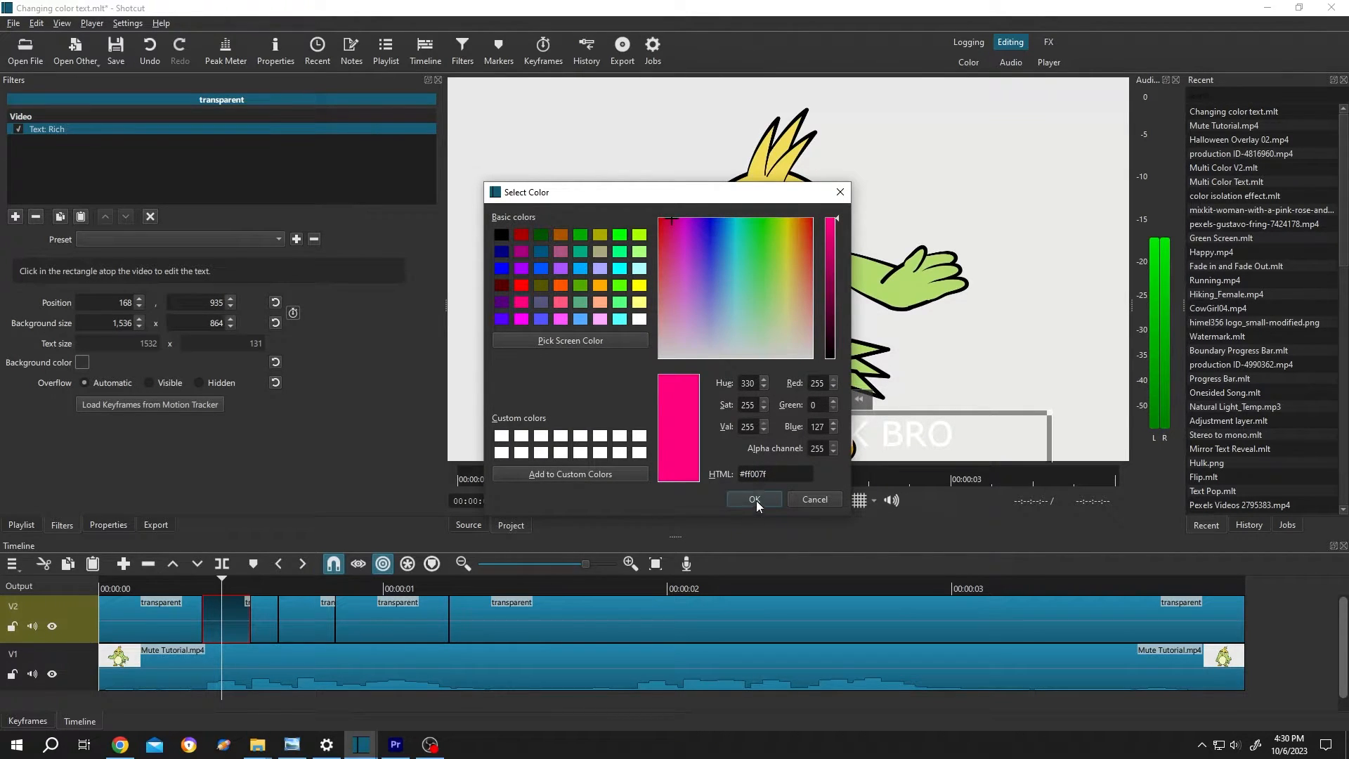
click(754, 499)
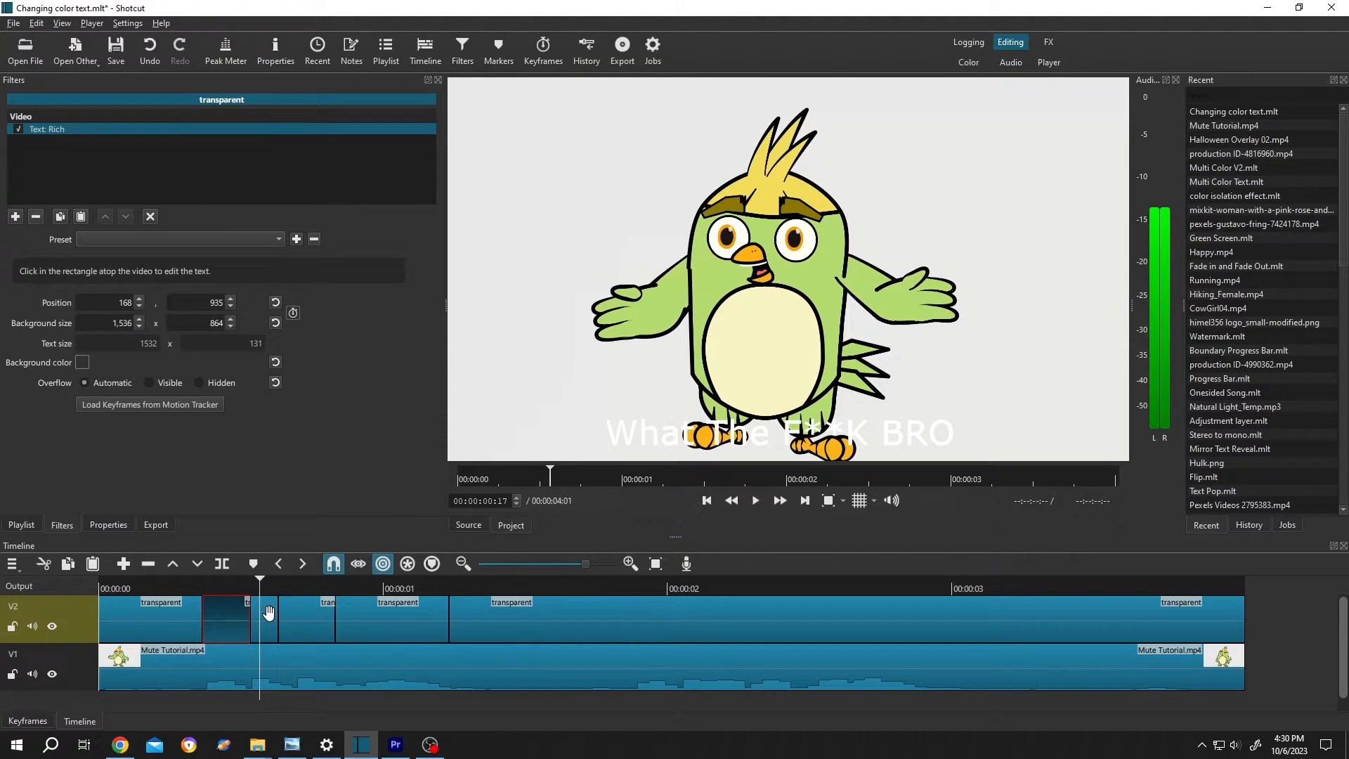
- Enlarge the word 'The' in the second caption piece and recolour it pink (#ff007f)
click(774, 434)
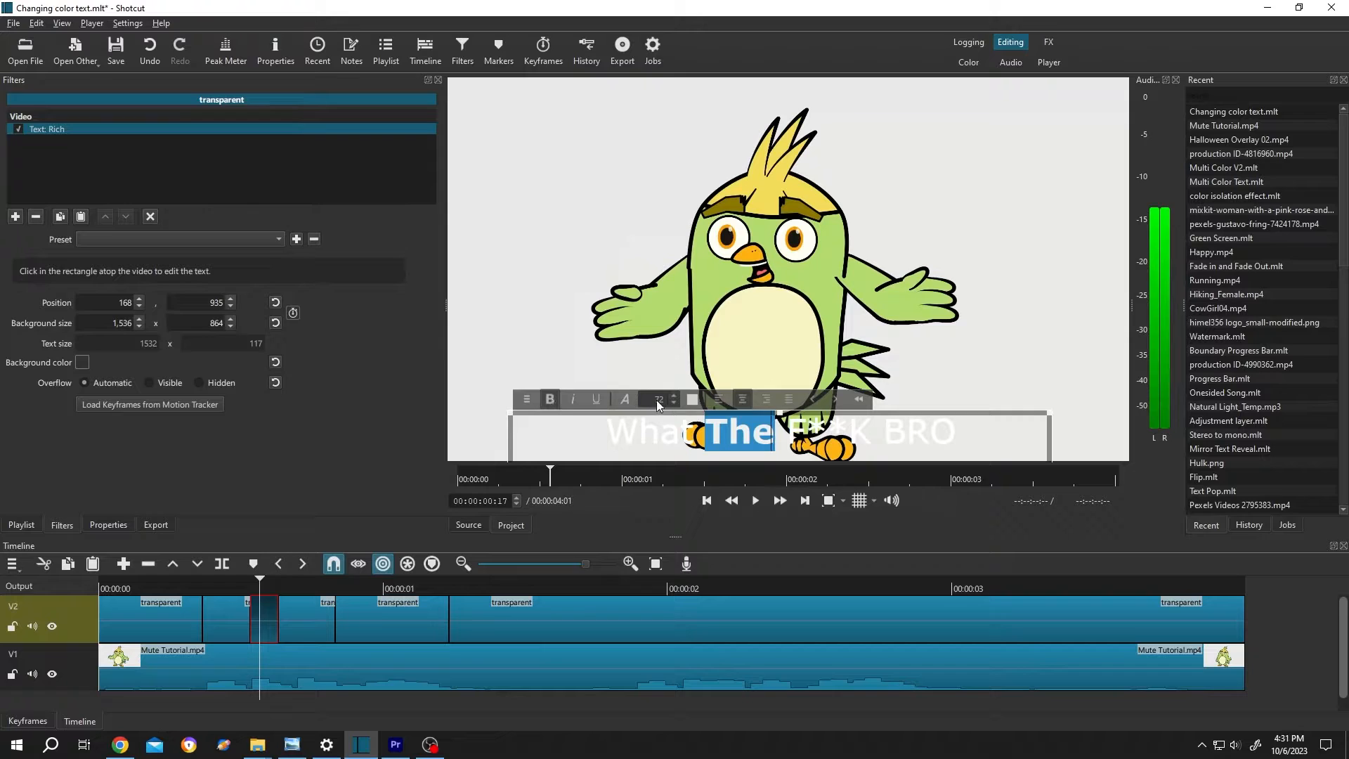
click(673, 394)
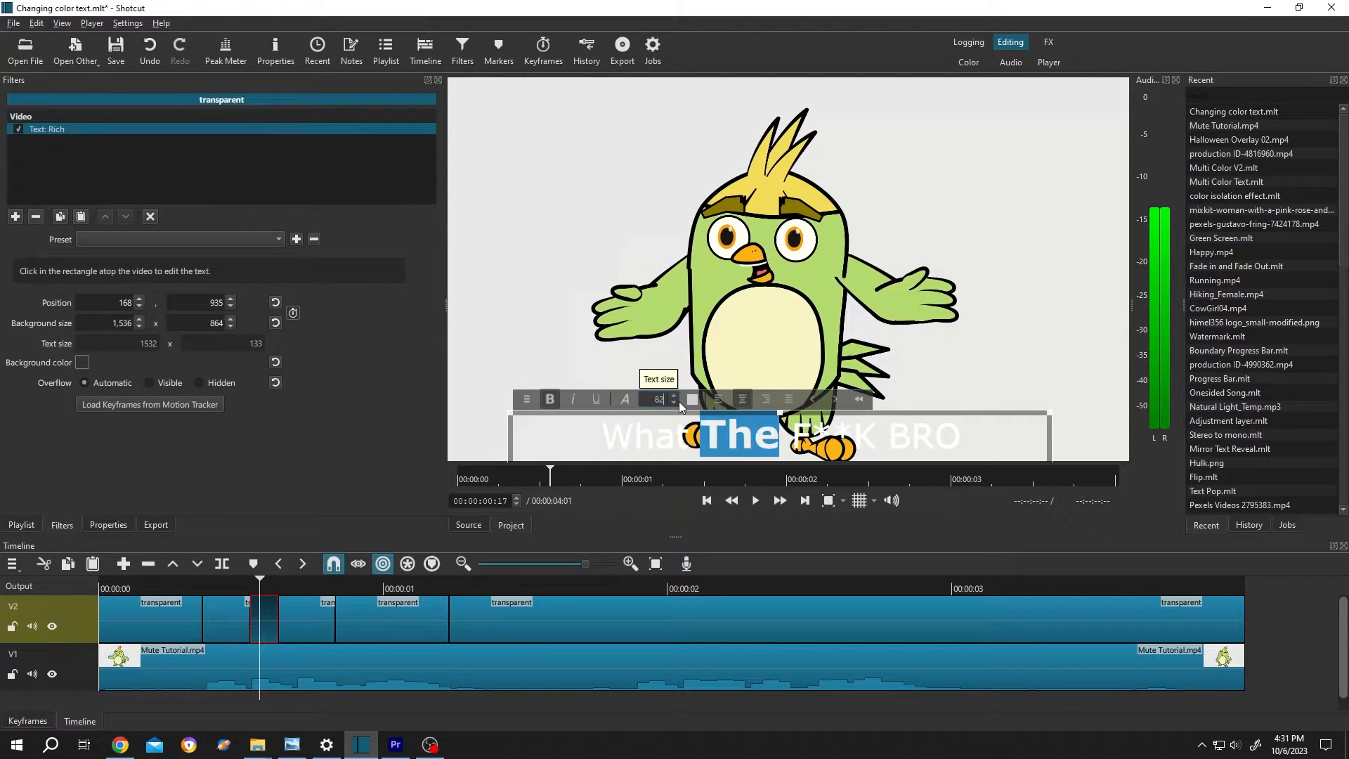
click(690, 399)
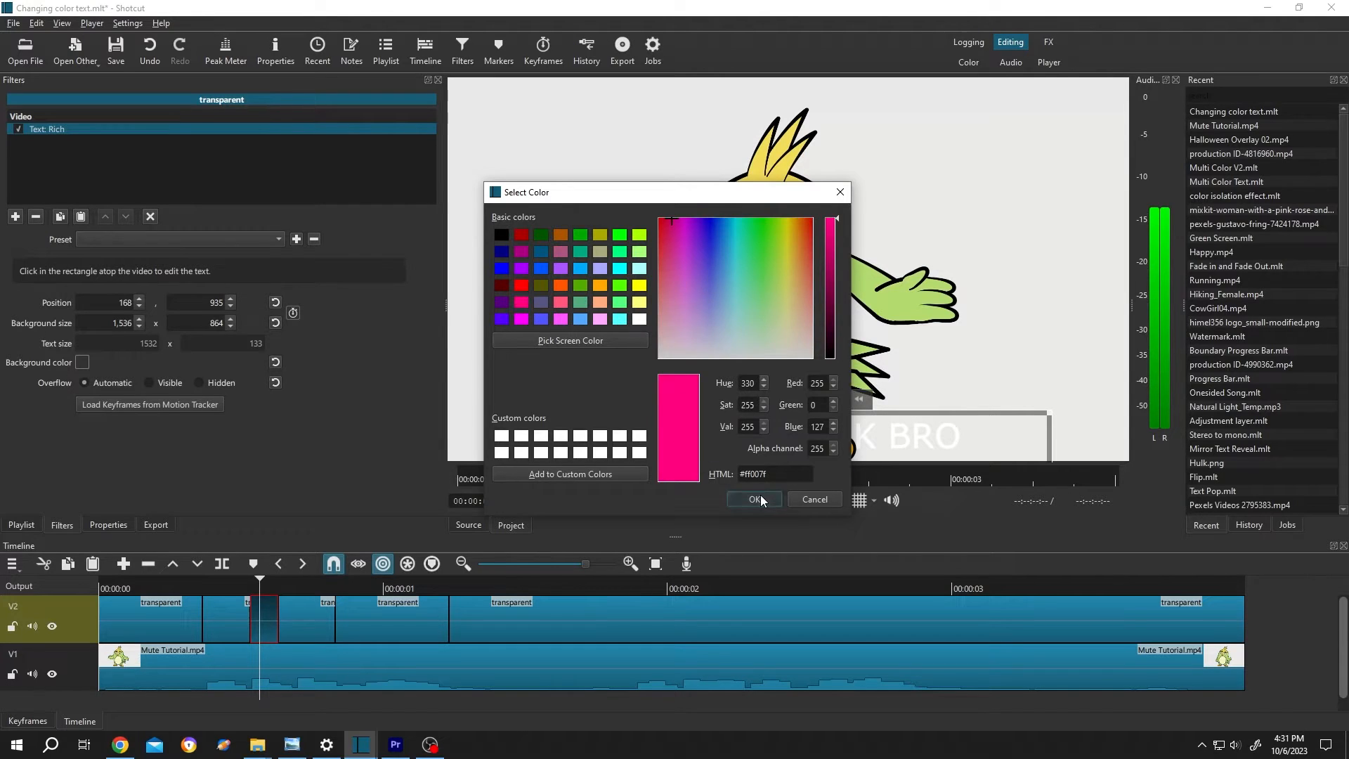
click(754, 498)
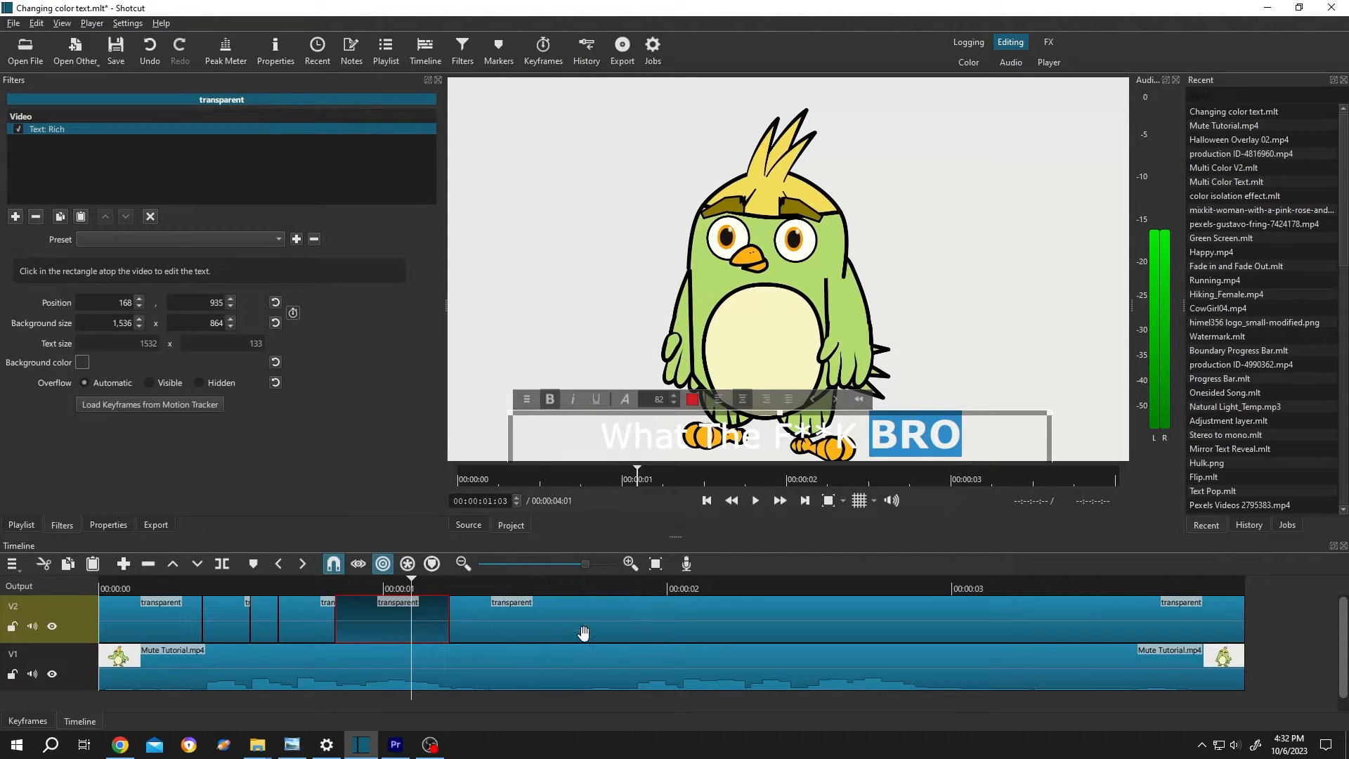
mouse_move(425, 583)
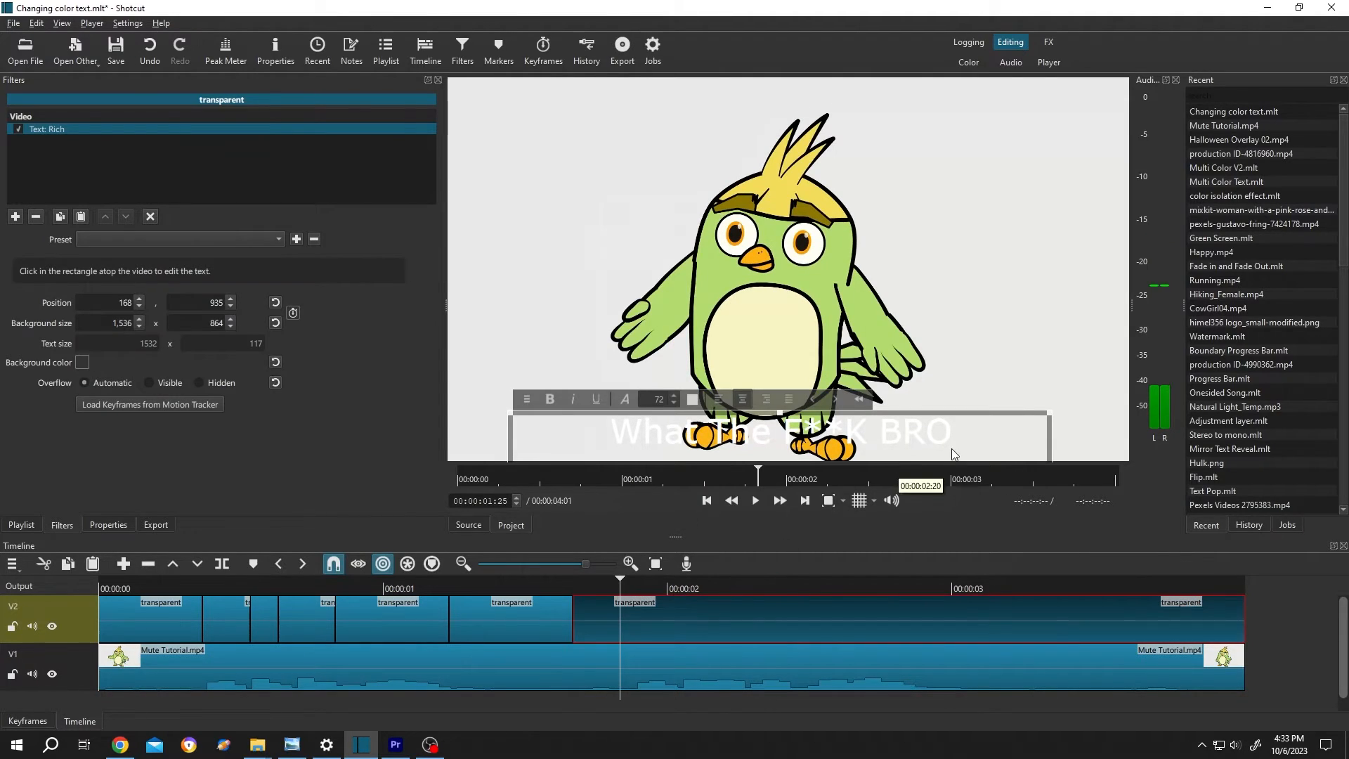
- Replace the last caption piece's text with 'Making a Tutorial Again'
triple_click(771, 432)
text(Making a Tutorial Again)
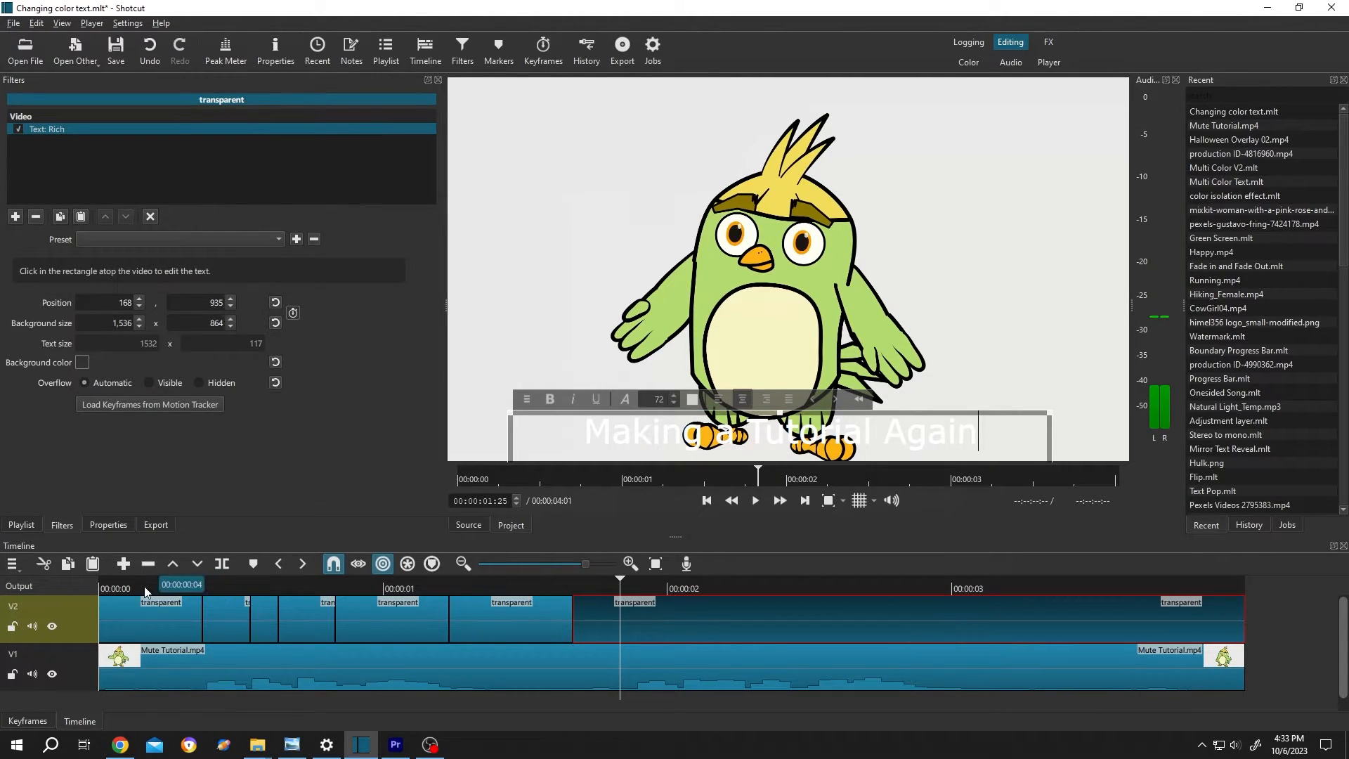
click(754, 499)
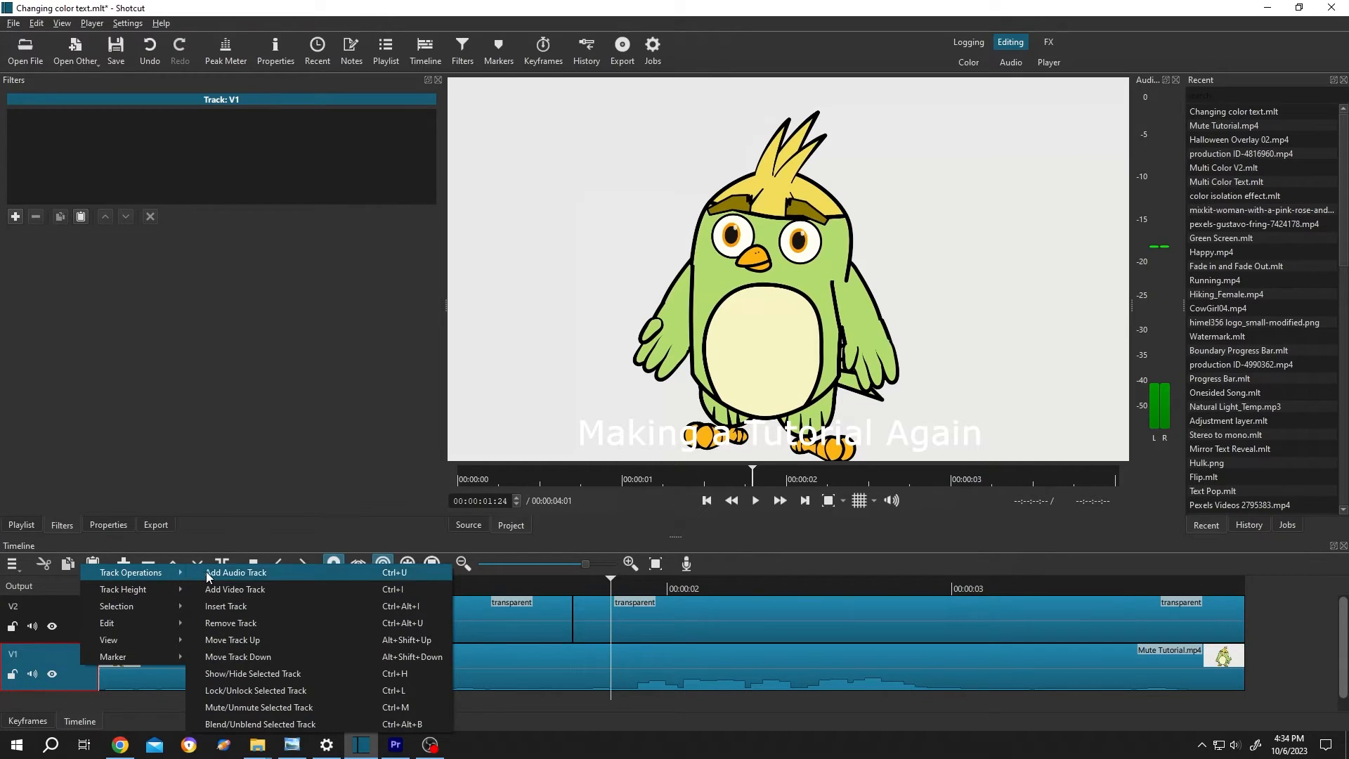
- Add a new video track and copy all caption clips for pasting onto it
click(236, 572)
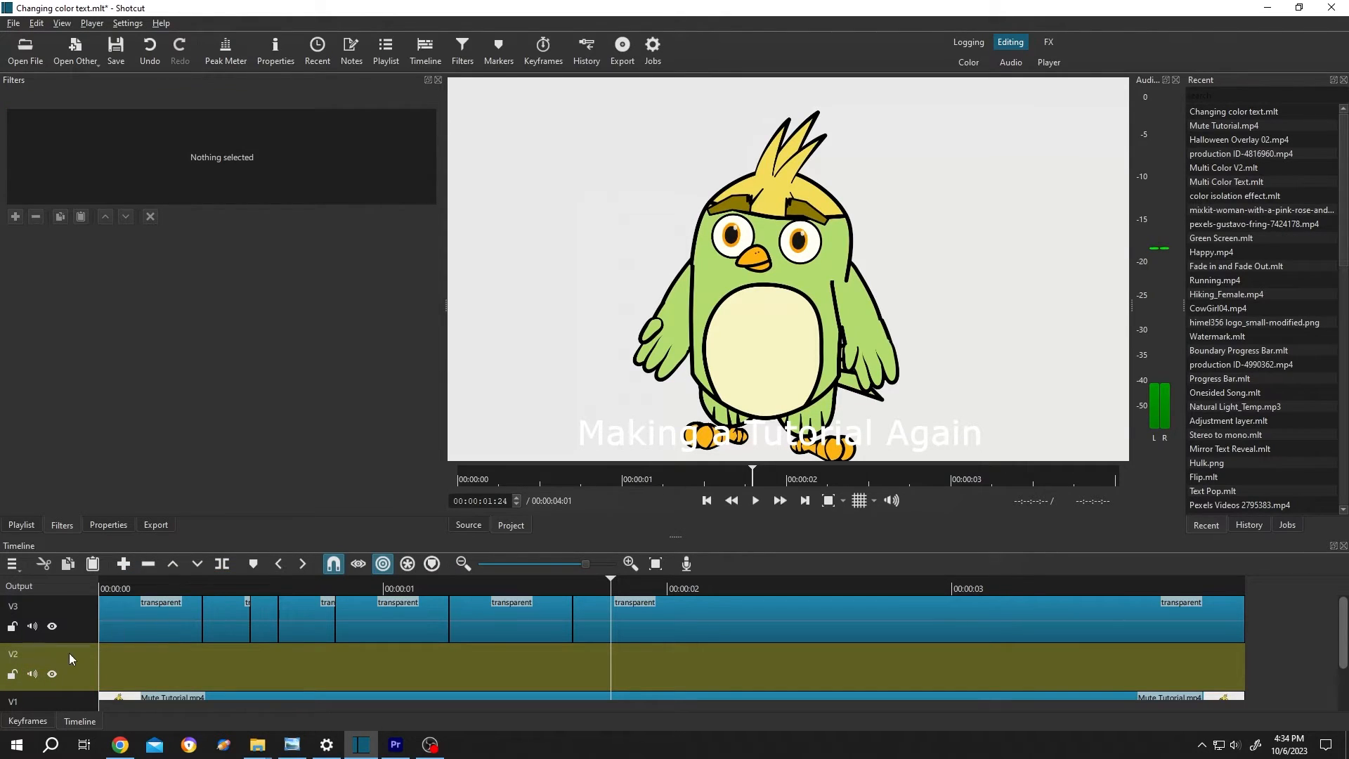
click(1121, 615)
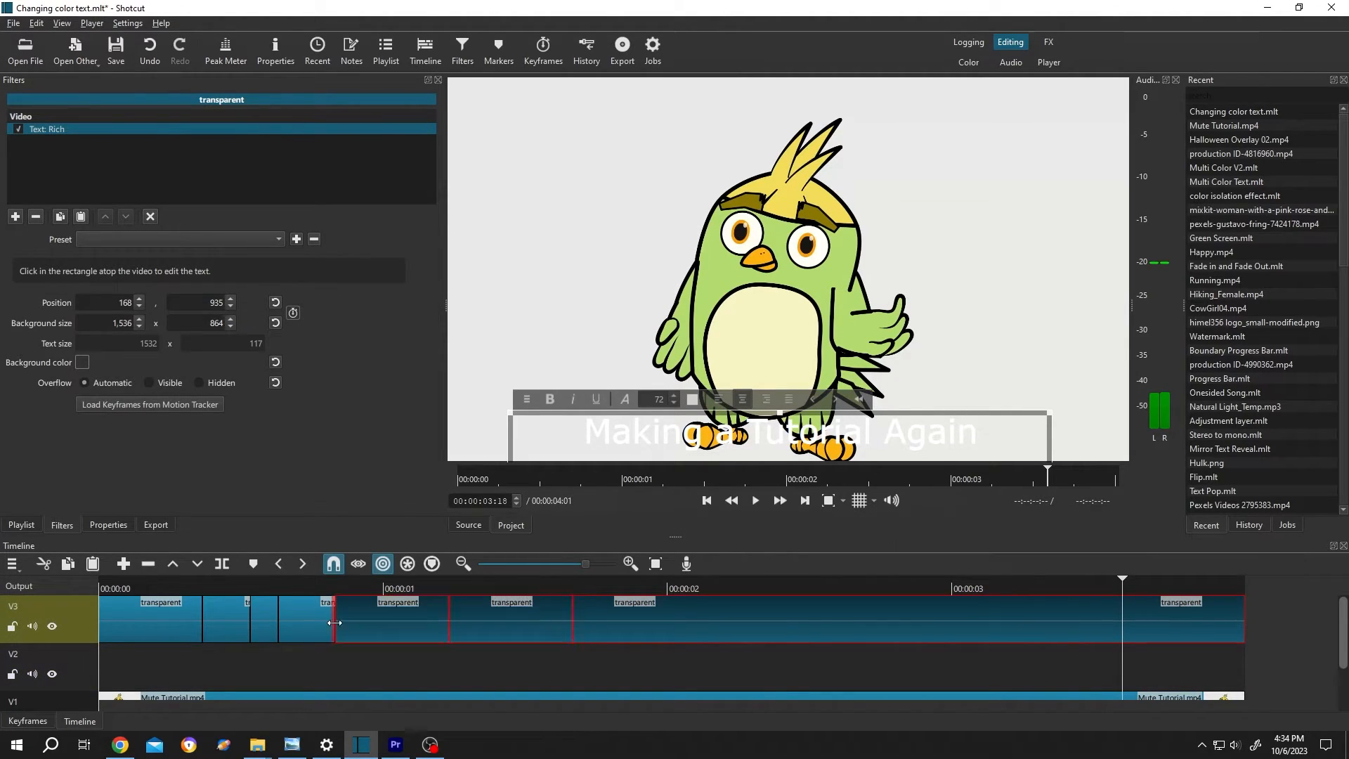
click(264, 619)
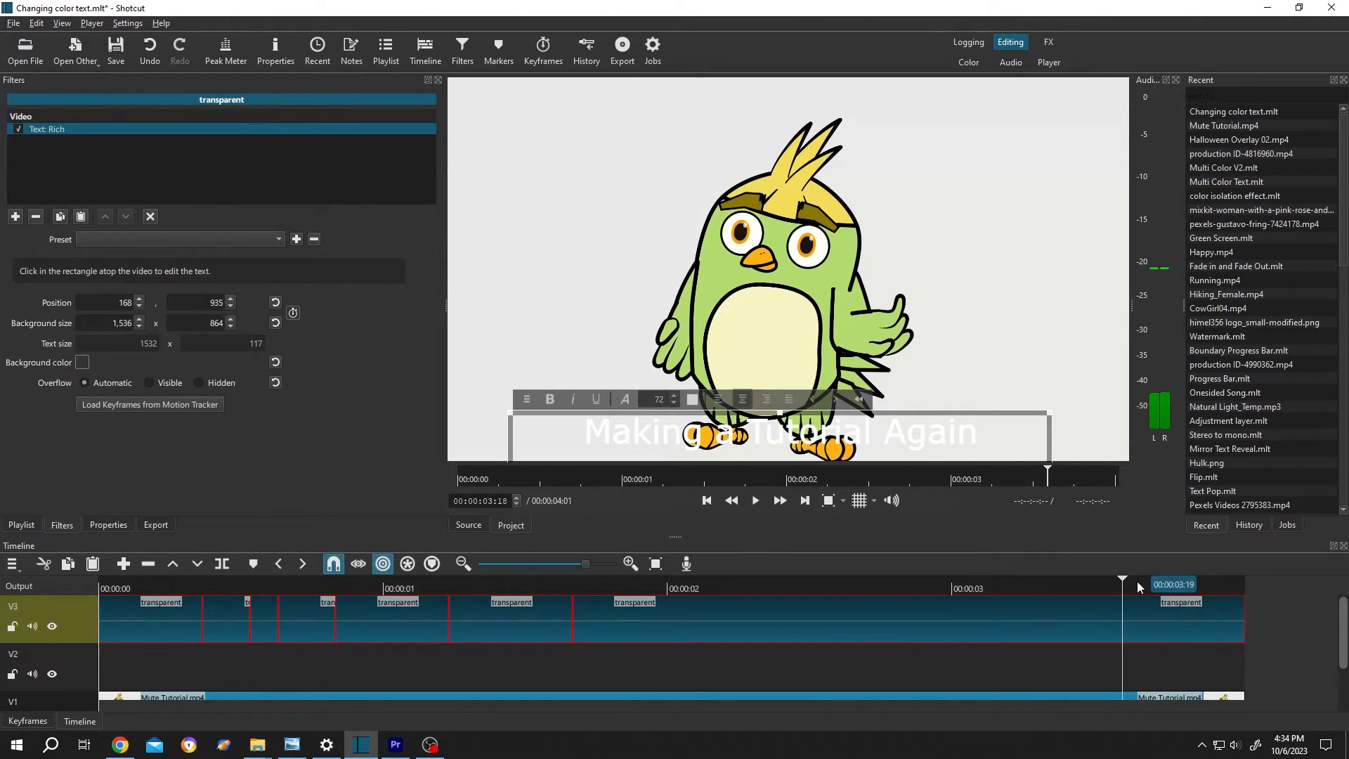
click(260, 588)
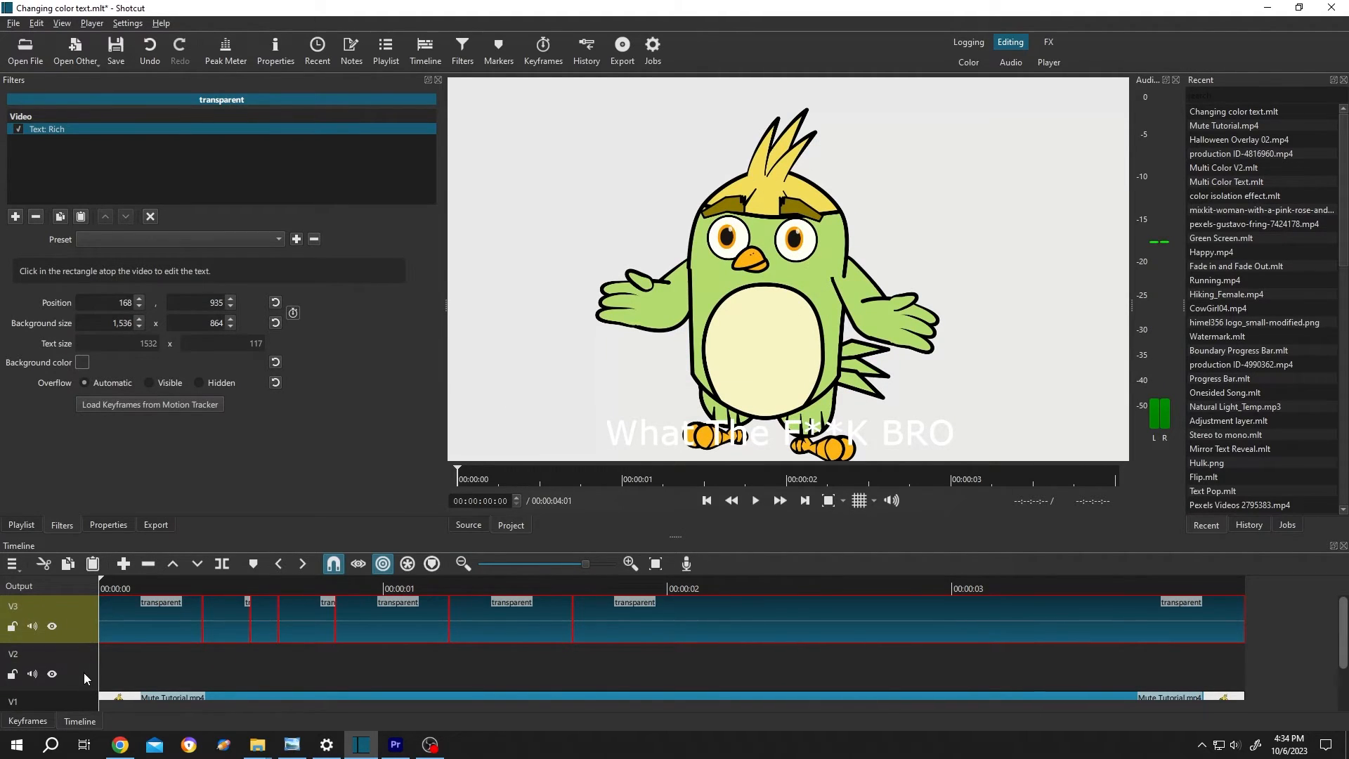
click(67, 676)
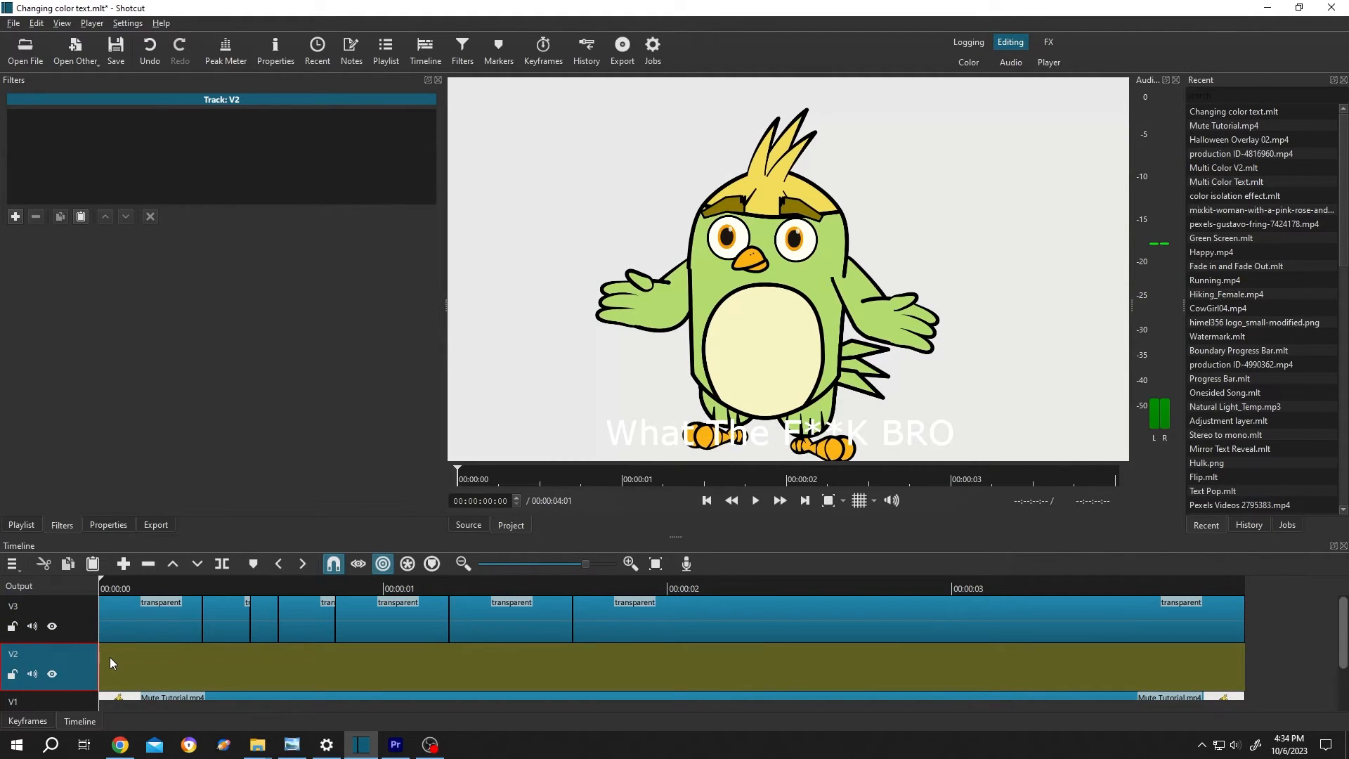
click(149, 666)
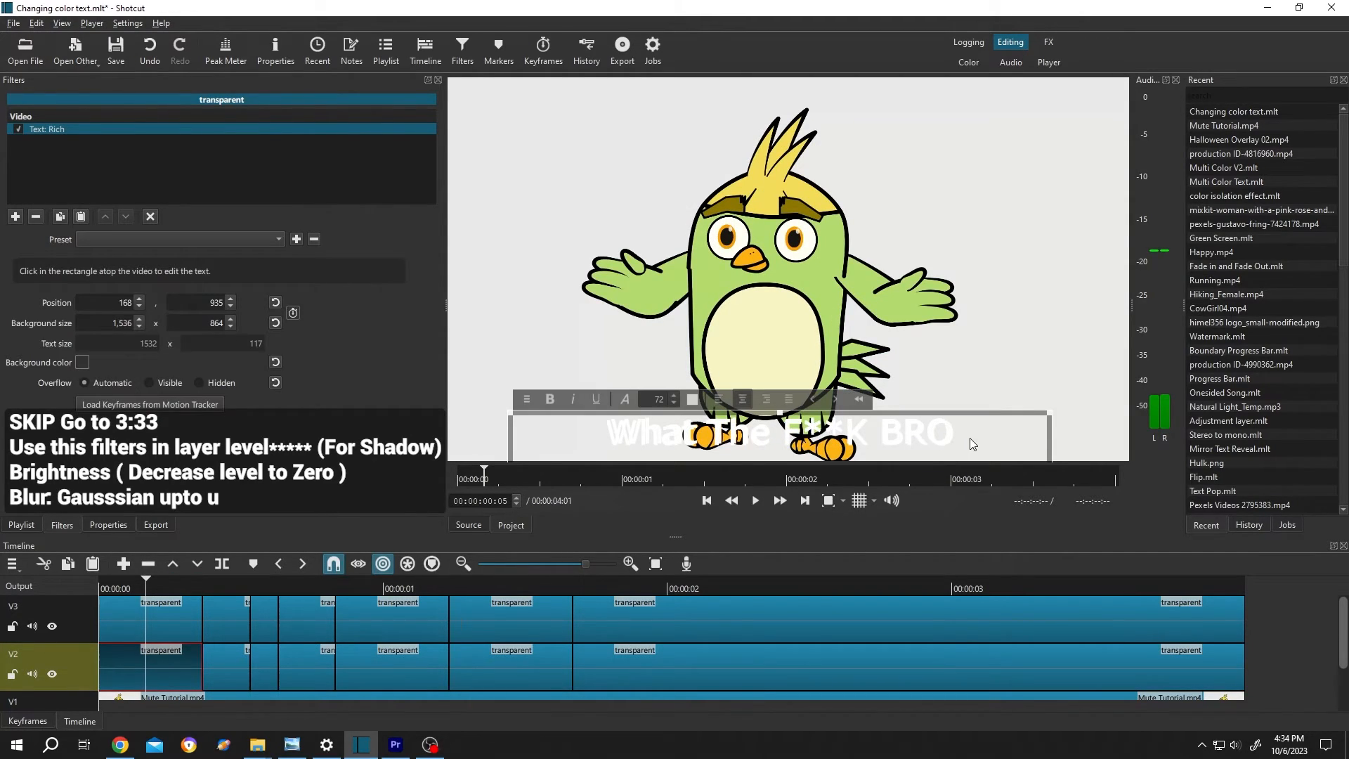
- Recolour the duplicated caption text black to form a shadow layer
triple_click(776, 432)
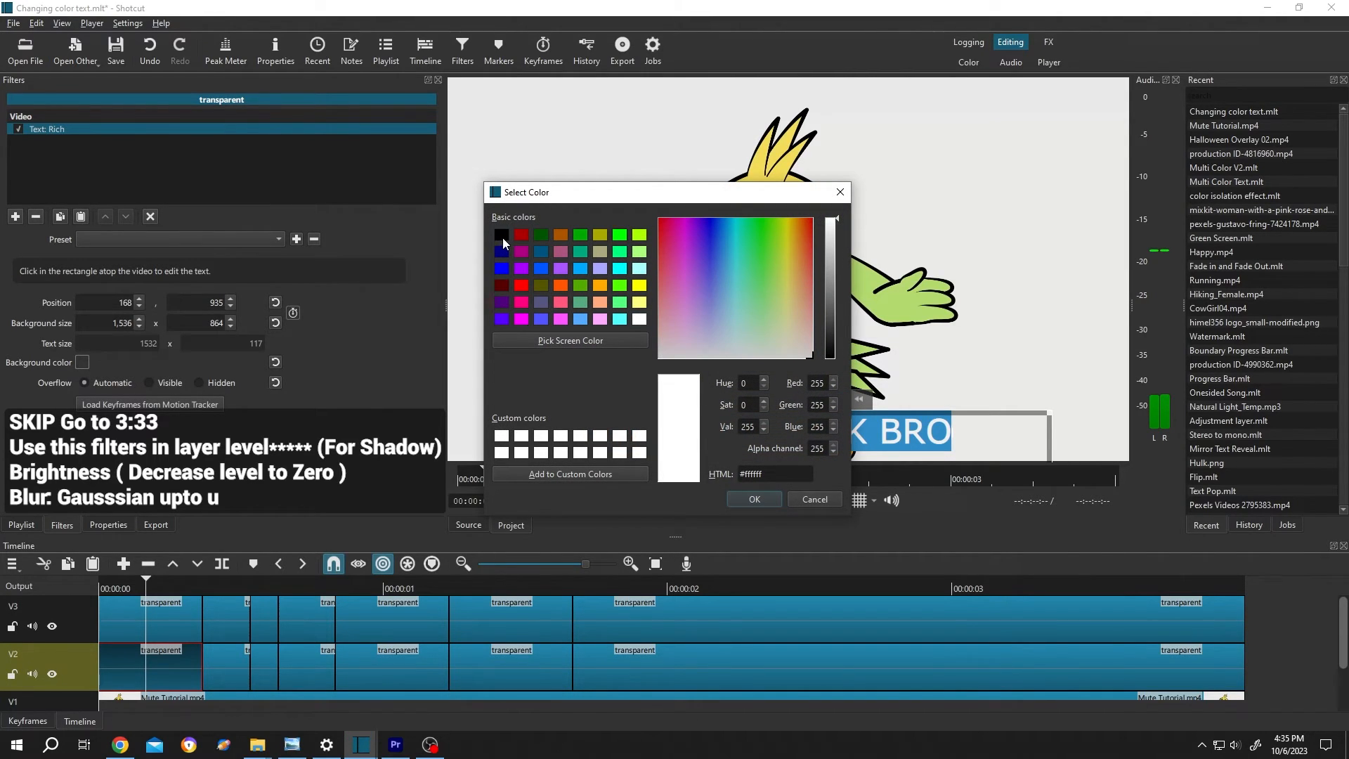
click(753, 498)
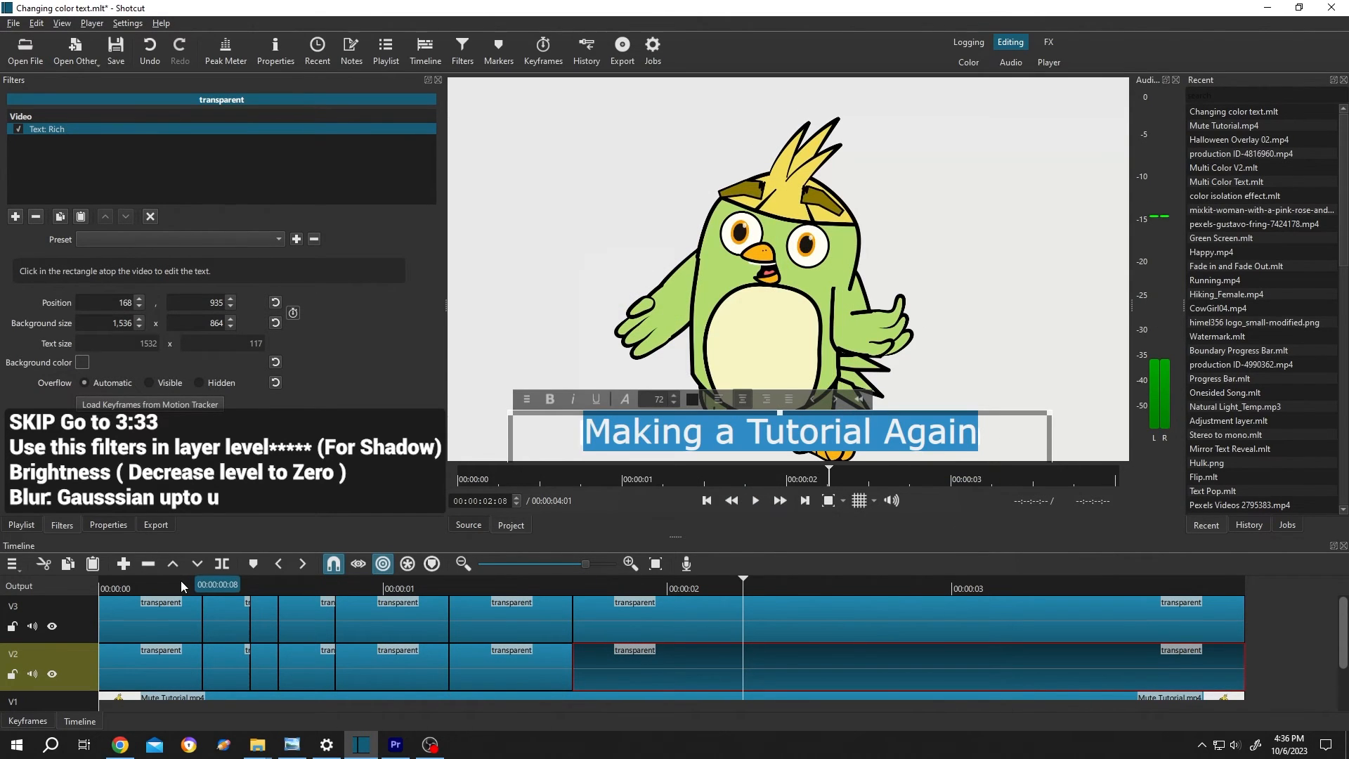
click(174, 588)
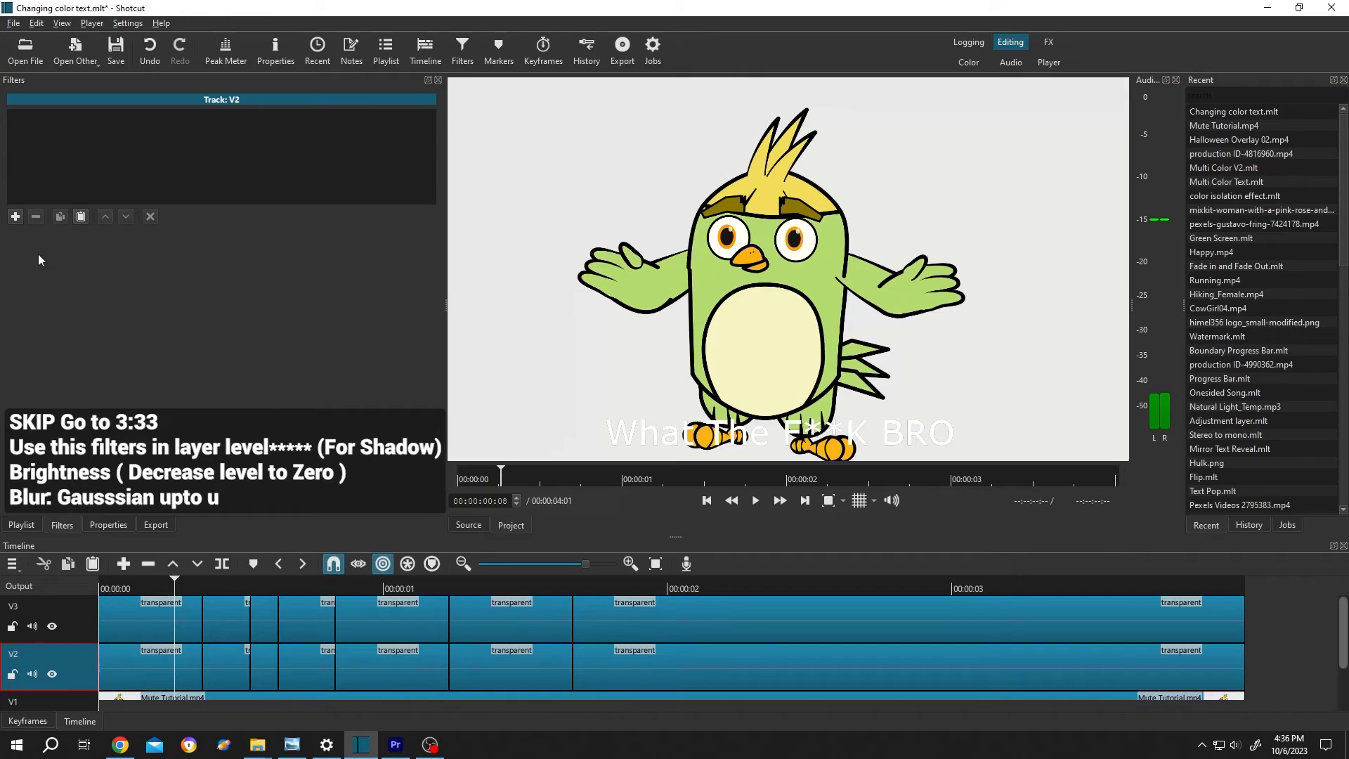
- Add a Blur: Gaussian filter at 11.1% to the shadow track and play the preview
click(14, 216)
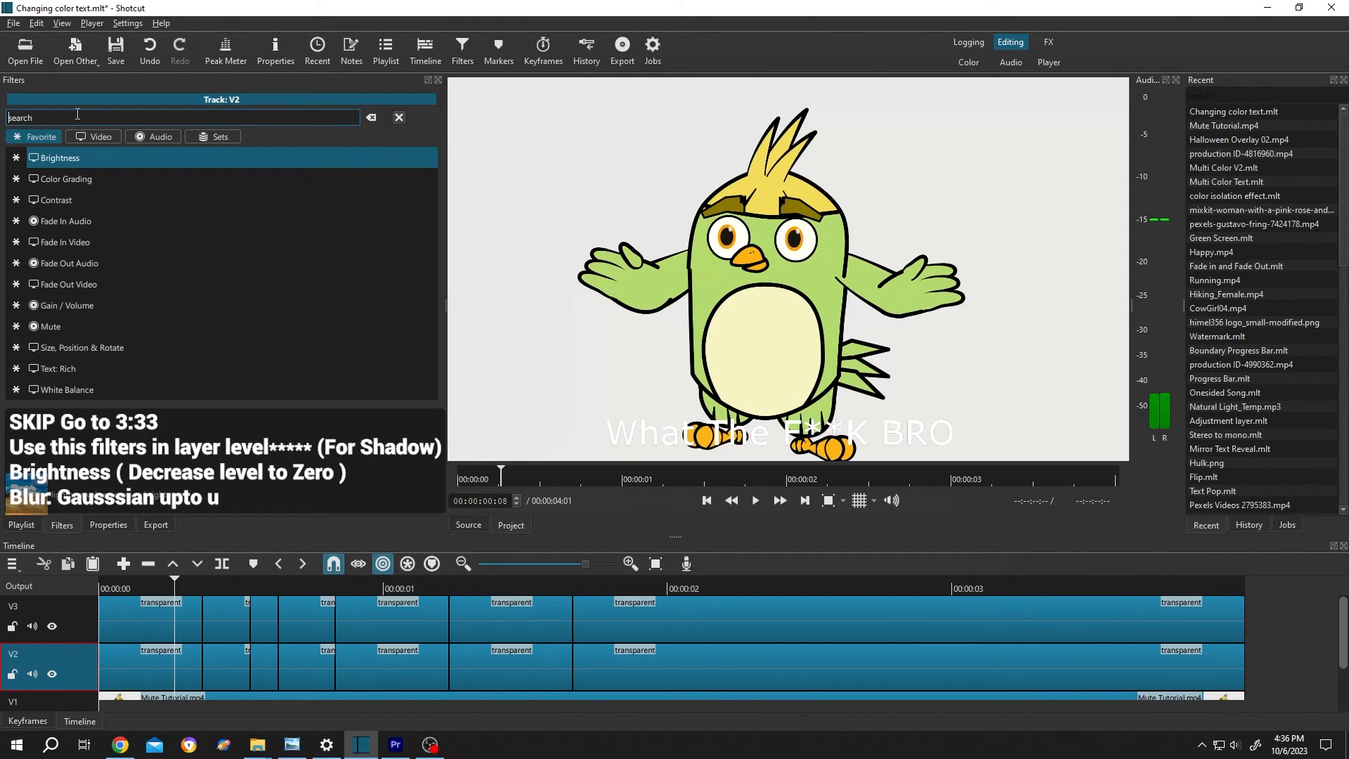
text(blur)
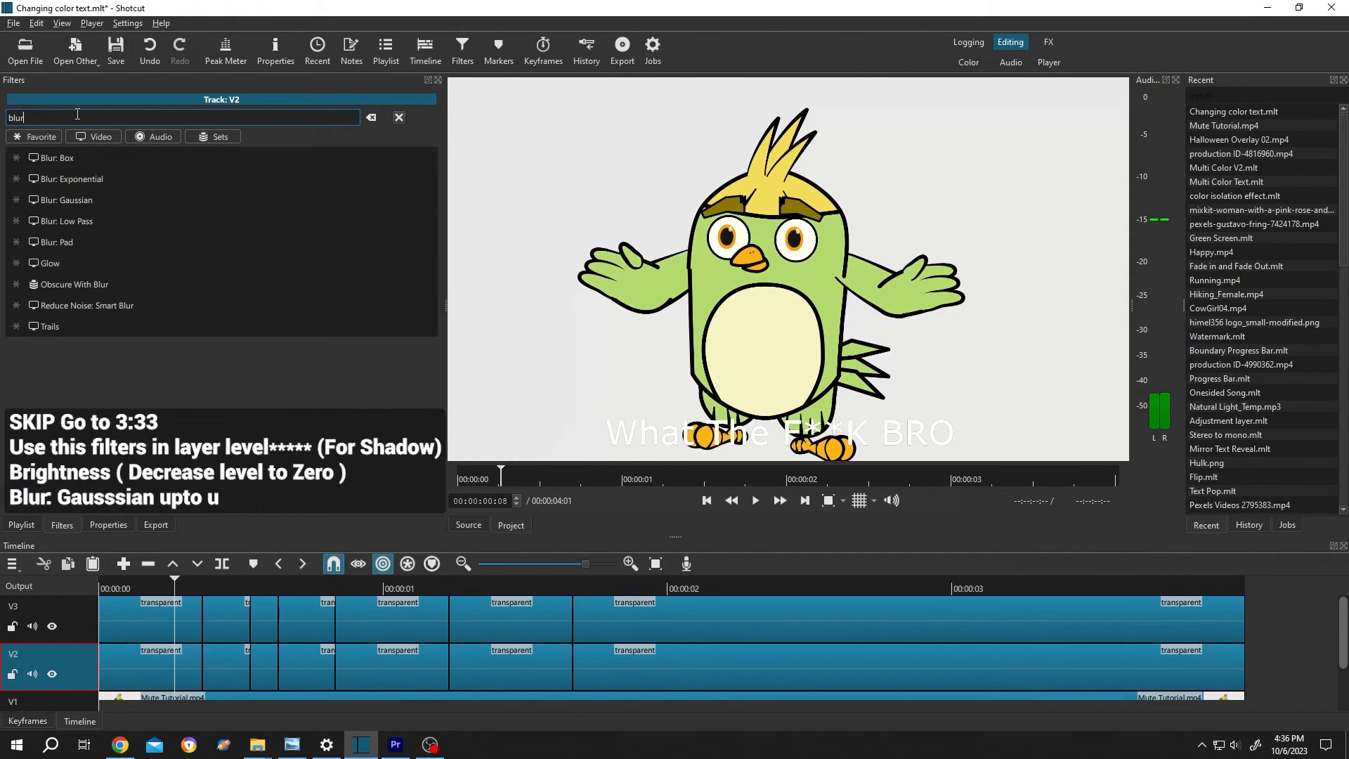
double_click(68, 199)
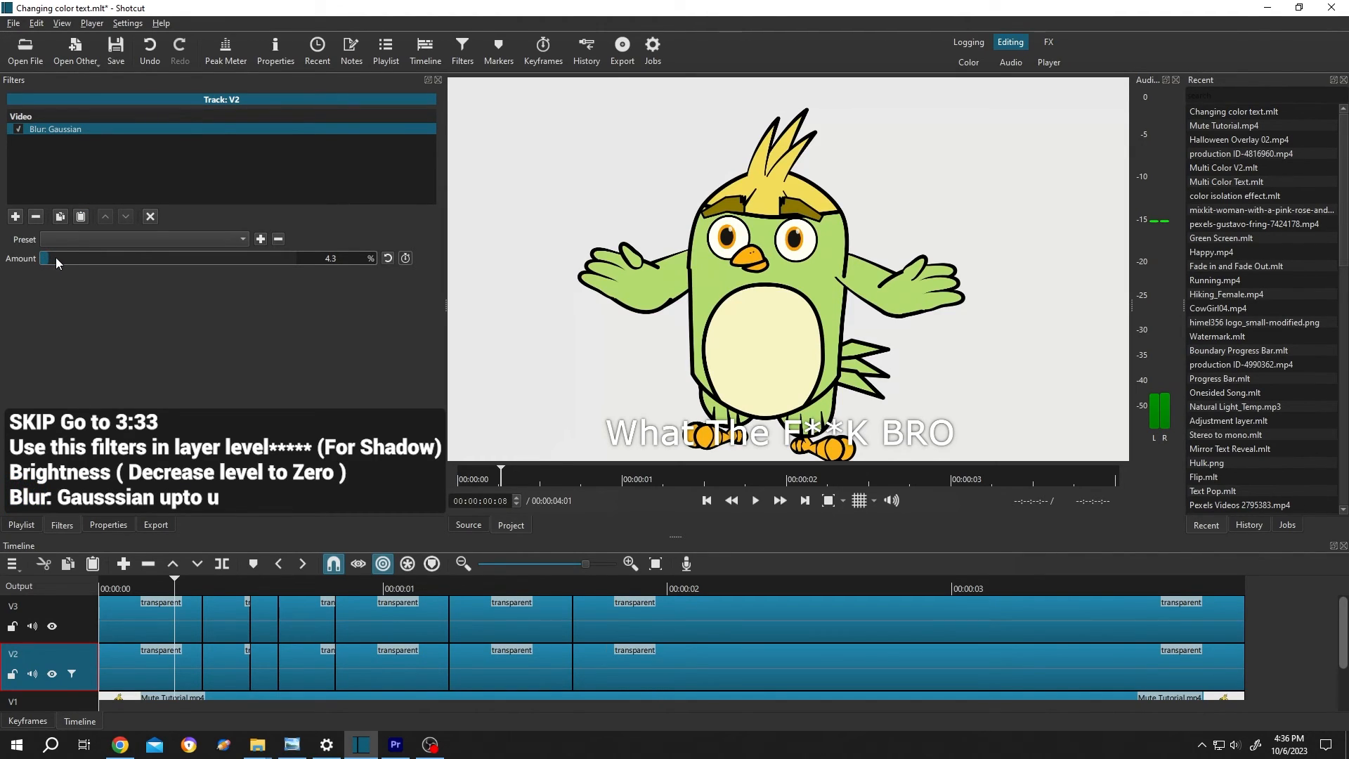
drag(47, 258, 60, 258)
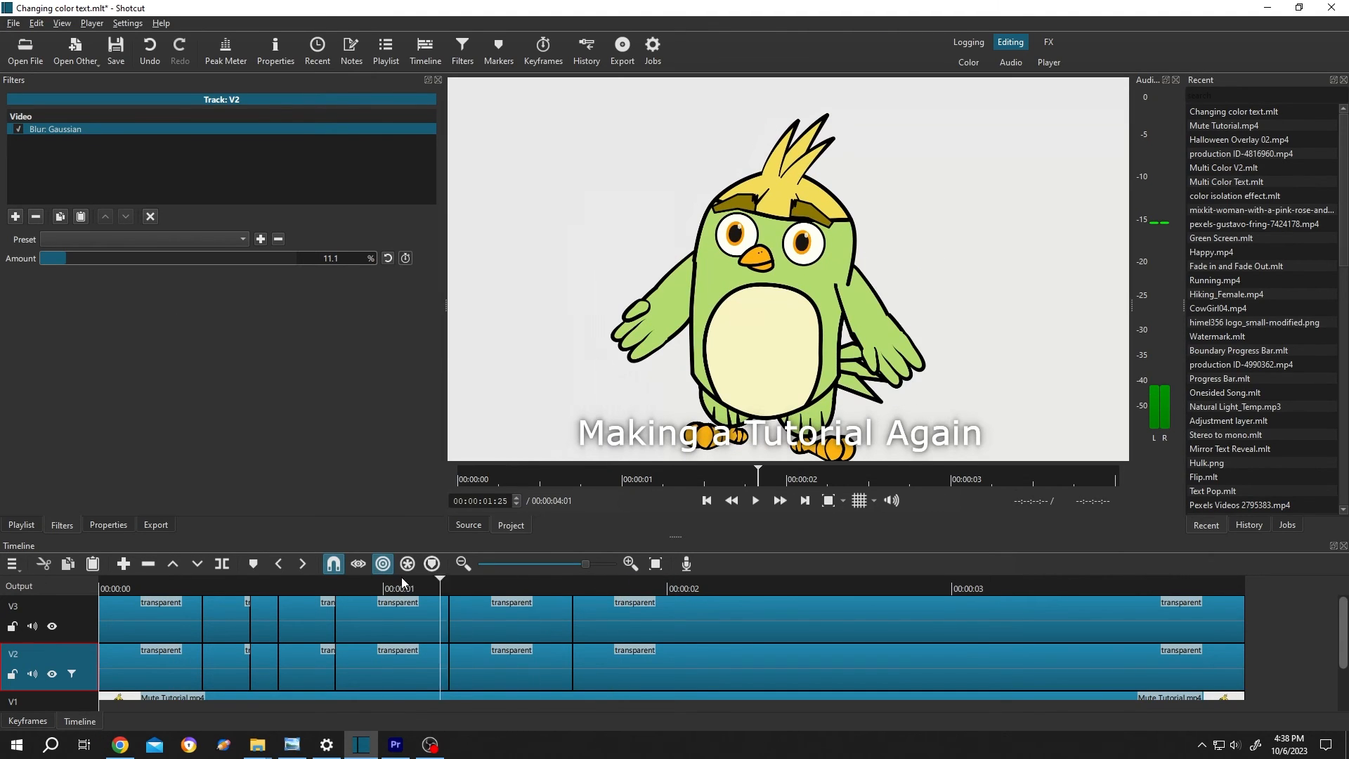
click(755, 501)
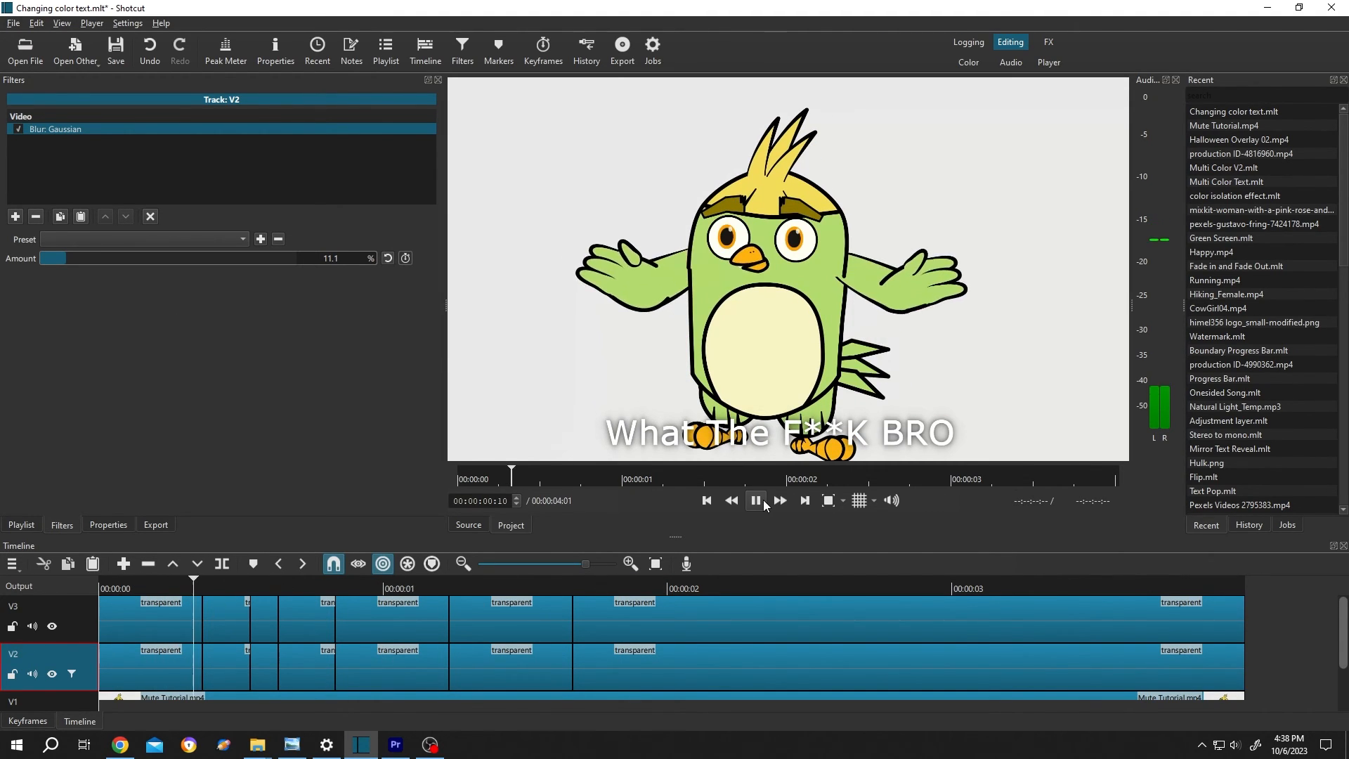